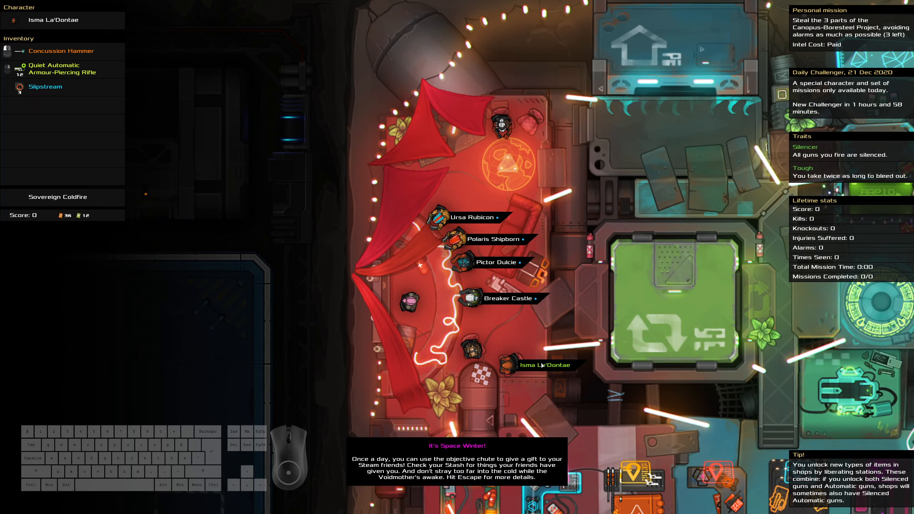
pyautogui.moveTo(527, 351)
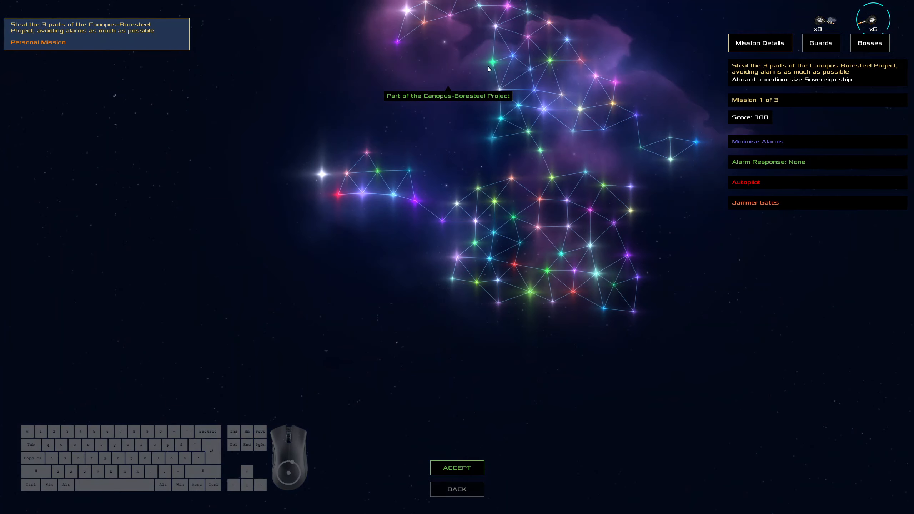
pyautogui.moveTo(506, 81)
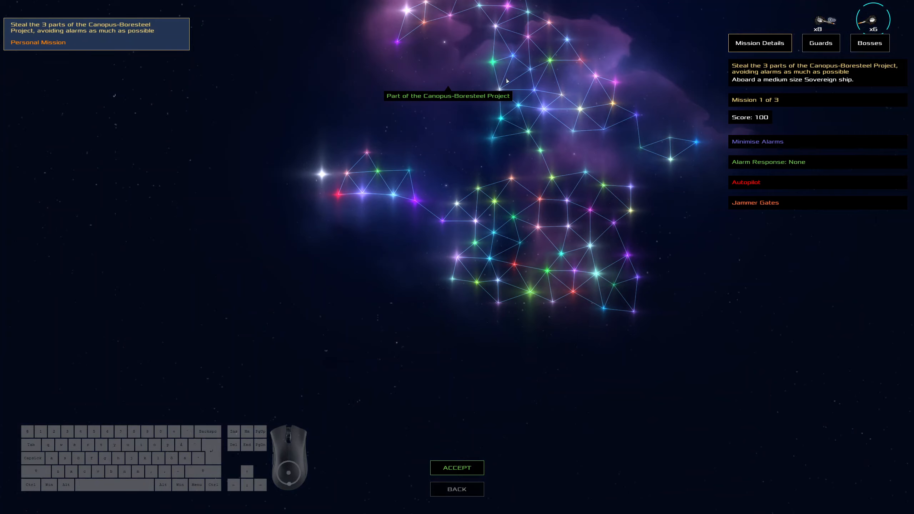
pyautogui.moveTo(518, 128)
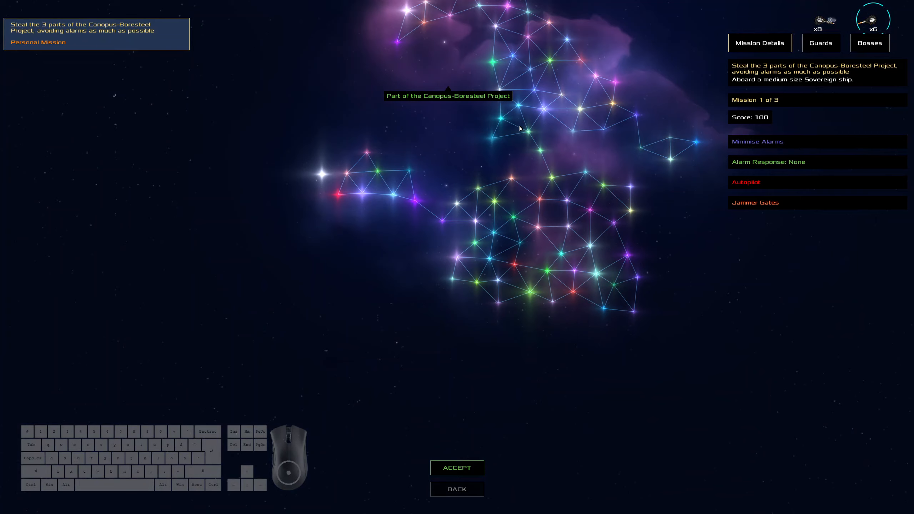
pyautogui.moveTo(536, 117)
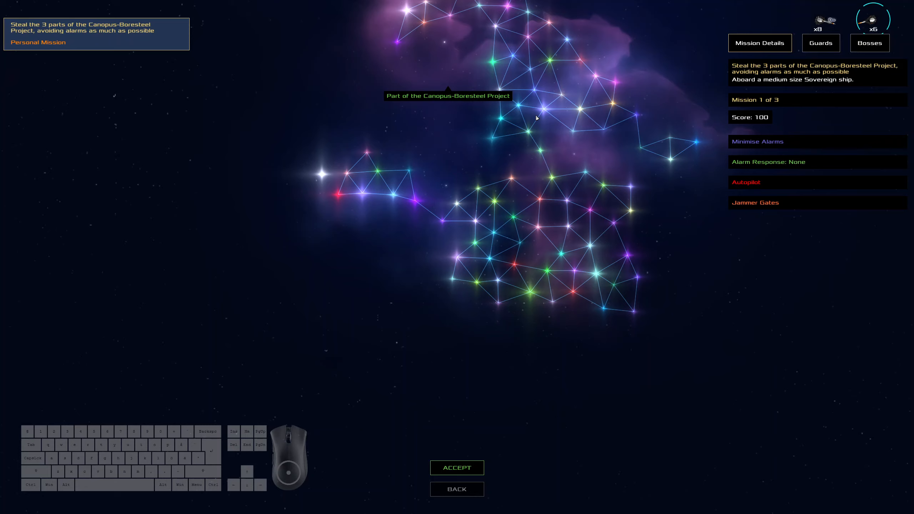
pyautogui.moveTo(531, 379)
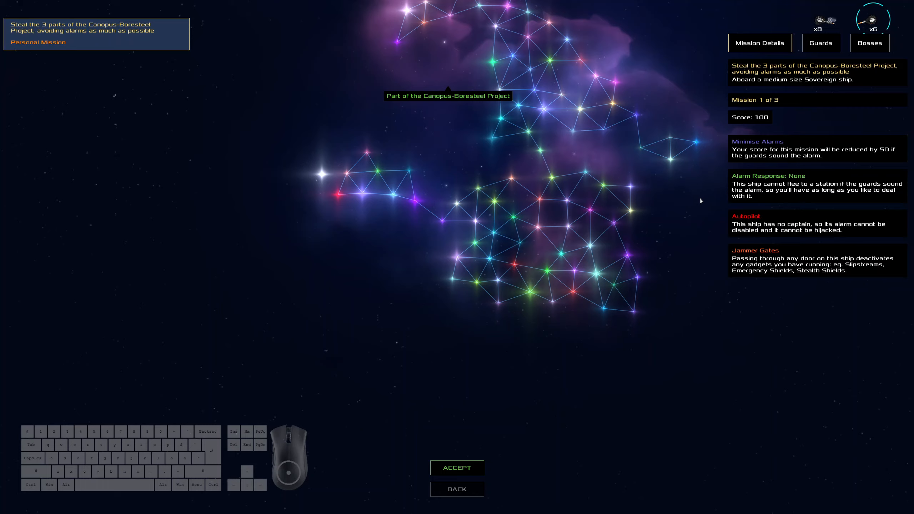
pyautogui.moveTo(753, 148)
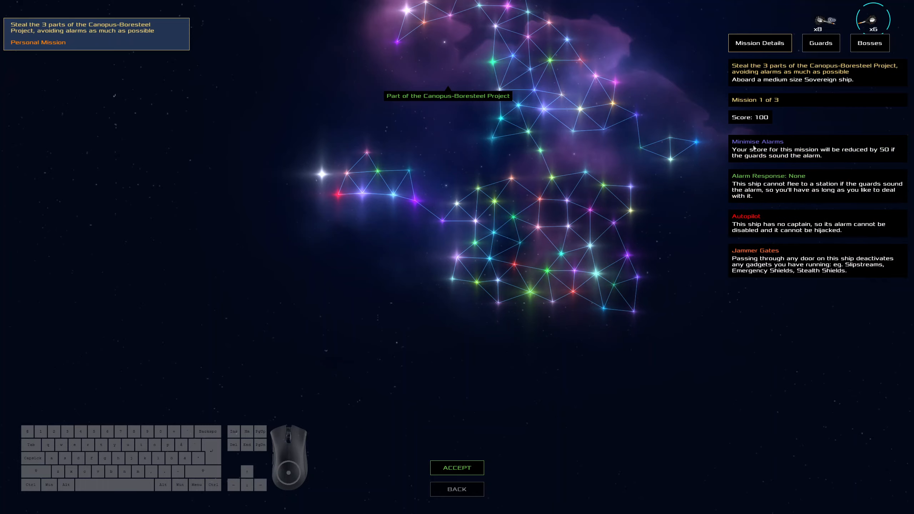
pyautogui.moveTo(815, 133)
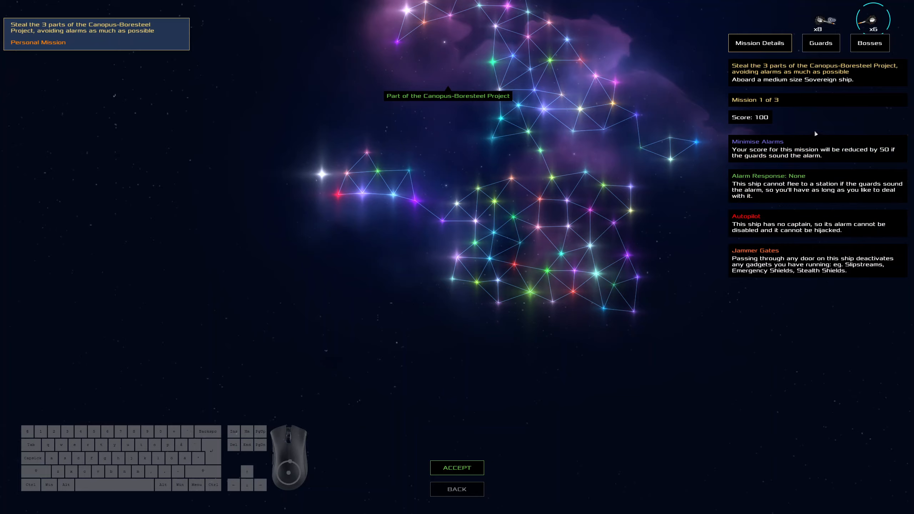
# Review the guard gear and boss loadouts, then return to the mission details summary
pyautogui.click(820, 43)
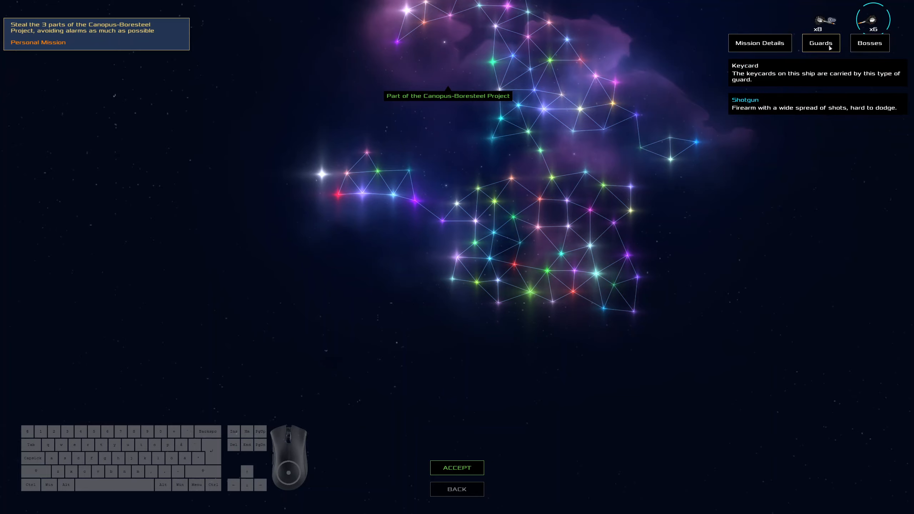
pyautogui.click(869, 43)
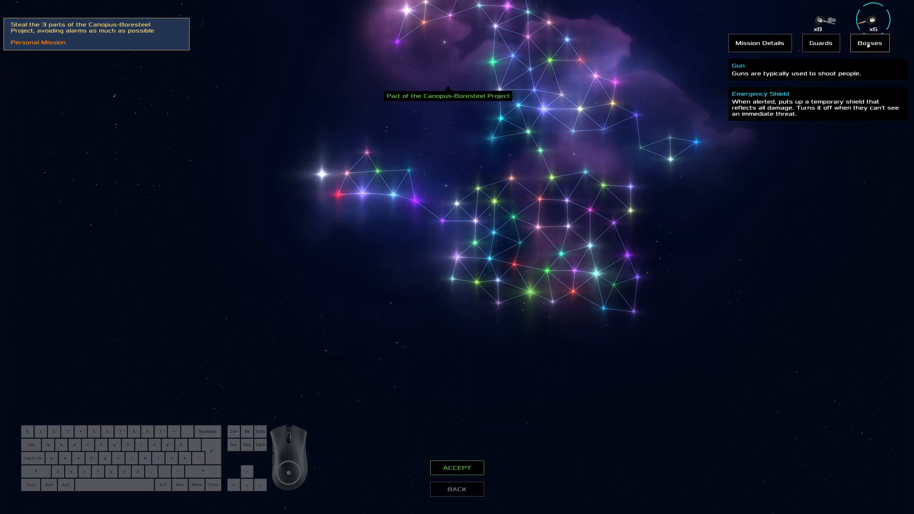
pyautogui.click(759, 43)
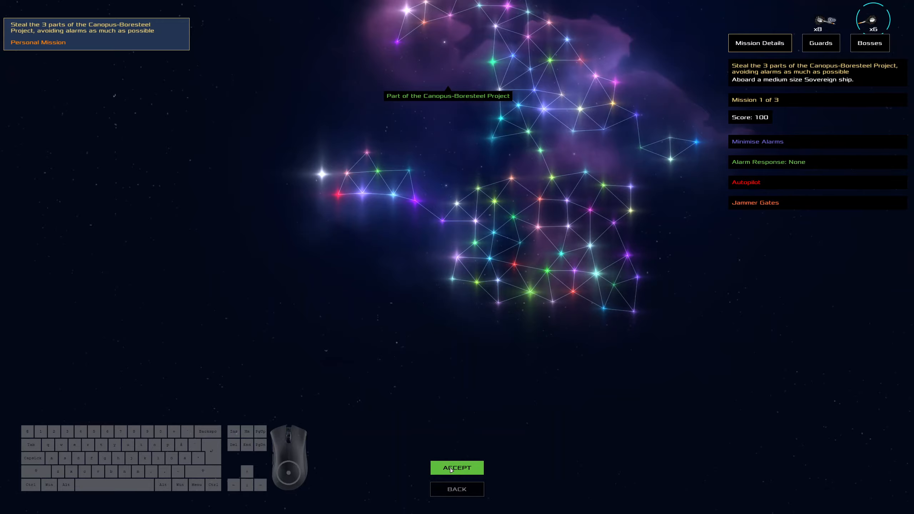
# Accept the first mission and engage the Coldfire drive toward the target Sovereign ship
pyautogui.click(456, 468)
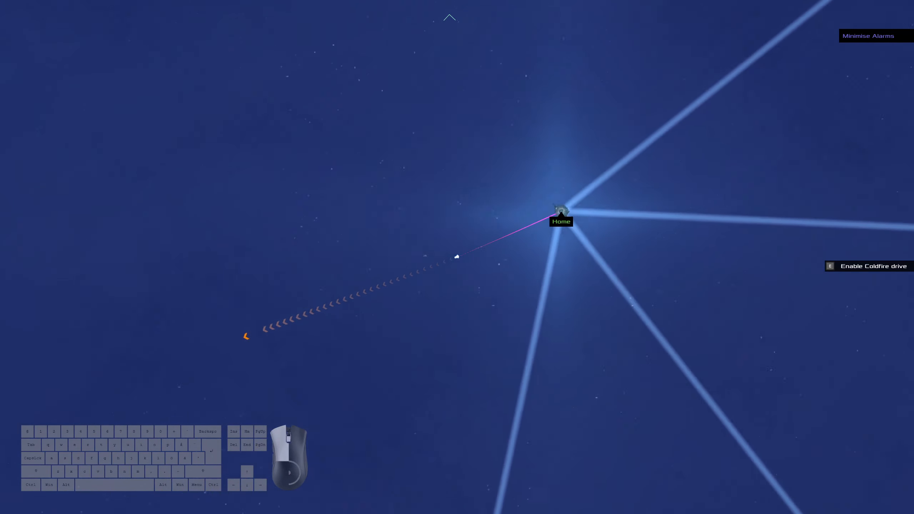
pyautogui.press('f')
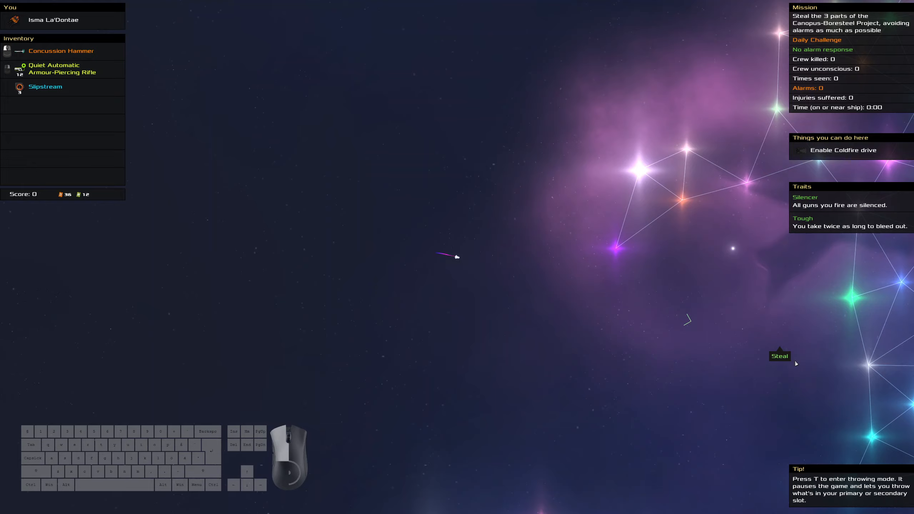
pyautogui.moveTo(795, 364)
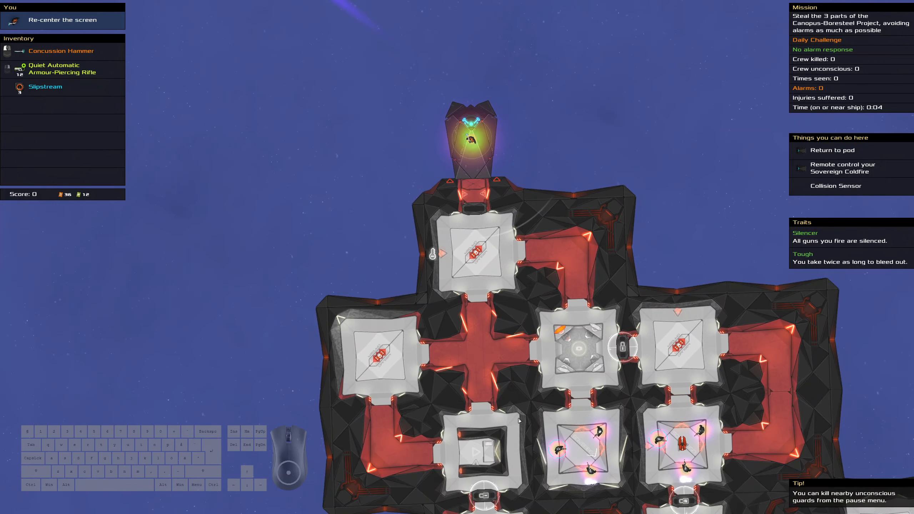
pyautogui.moveTo(547, 444)
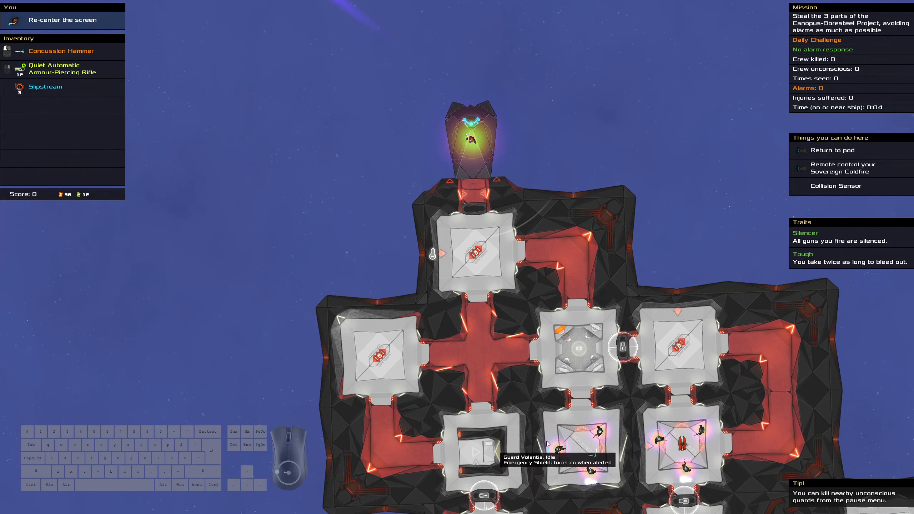
pyautogui.moveTo(573, 461)
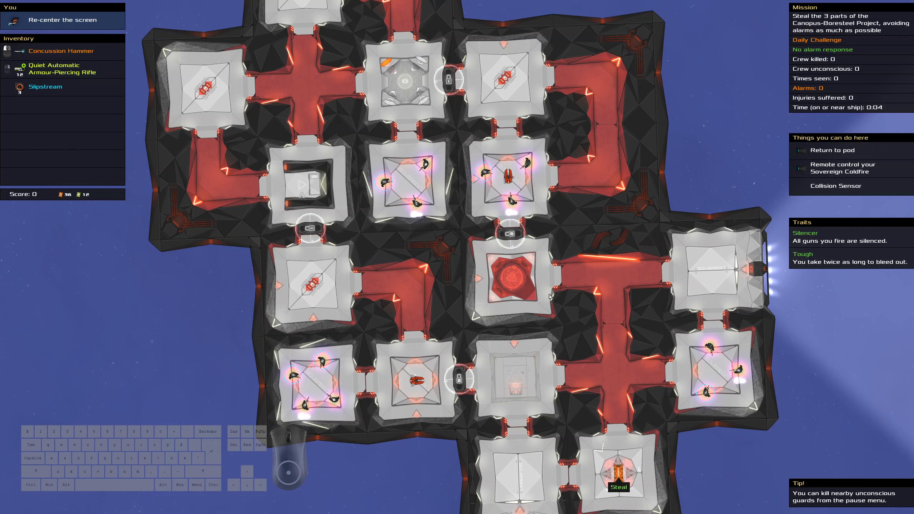
pyautogui.moveTo(506, 234)
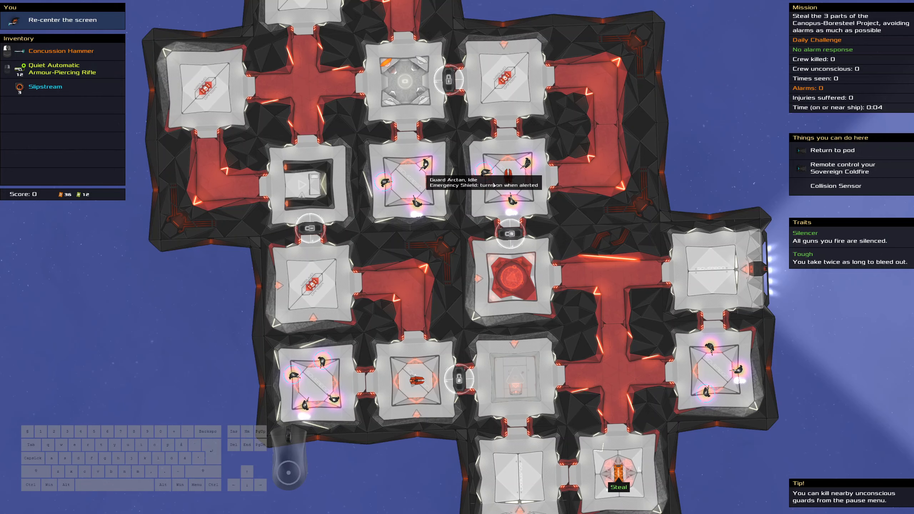
pyautogui.moveTo(509, 175)
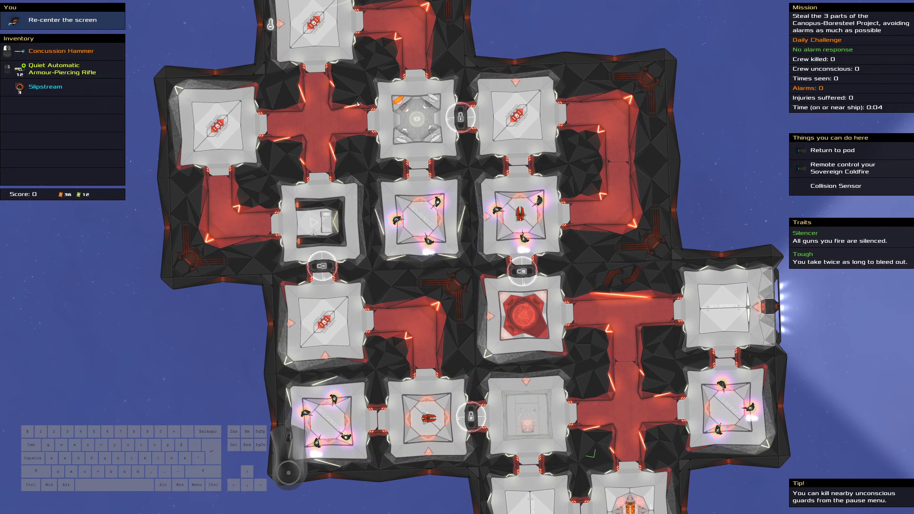
pyautogui.moveTo(352, 94)
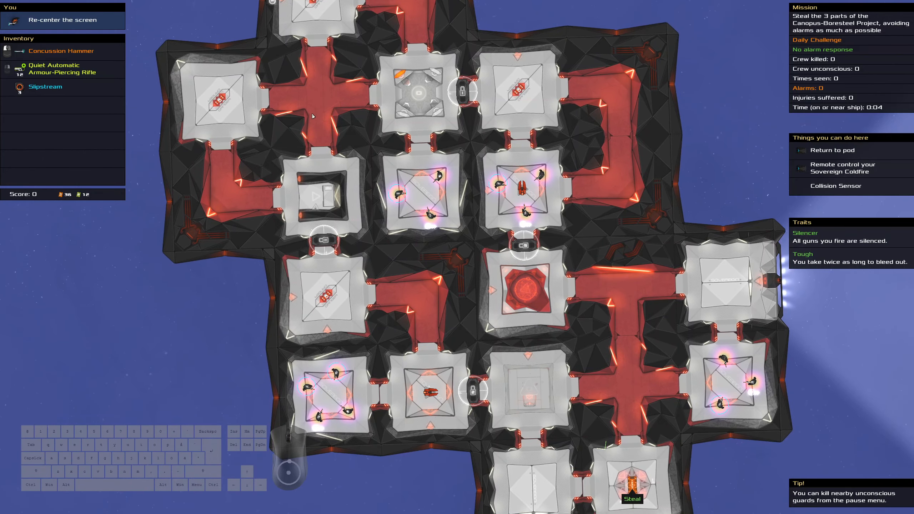
pyautogui.moveTo(385, 391)
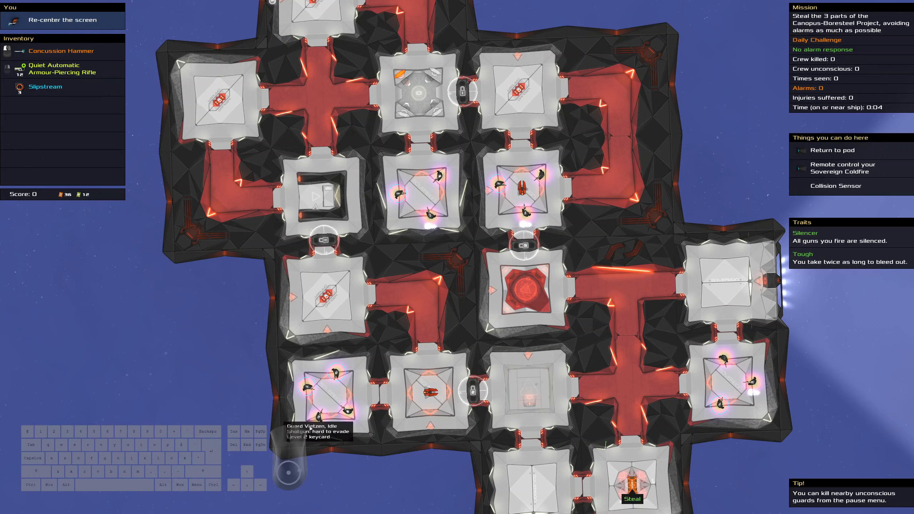
pyautogui.moveTo(341, 392)
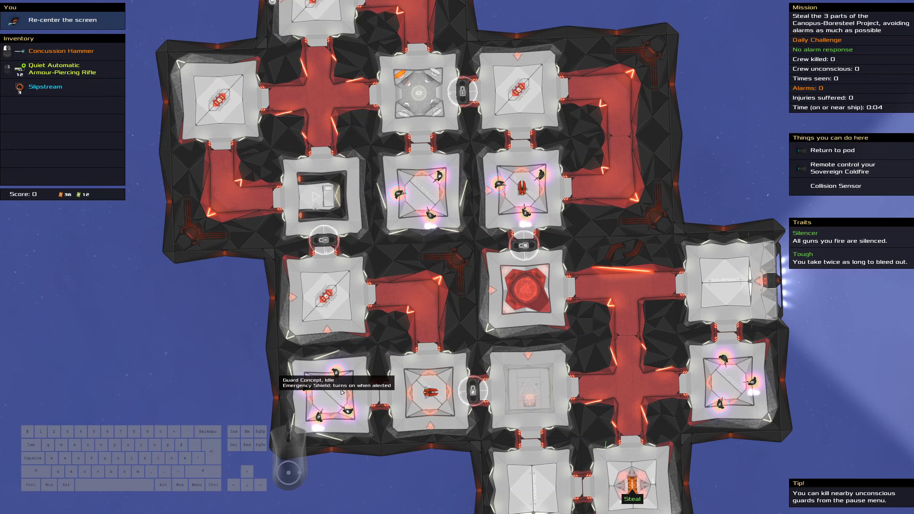
pyautogui.moveTo(409, 191)
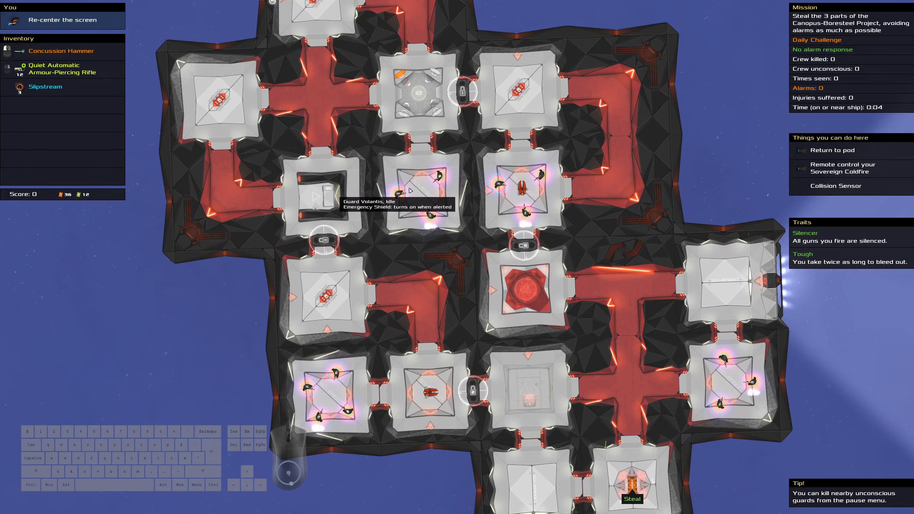
# Take down the first guard on the way to the Canopus-Boresteel part
pyautogui.click(45, 87)
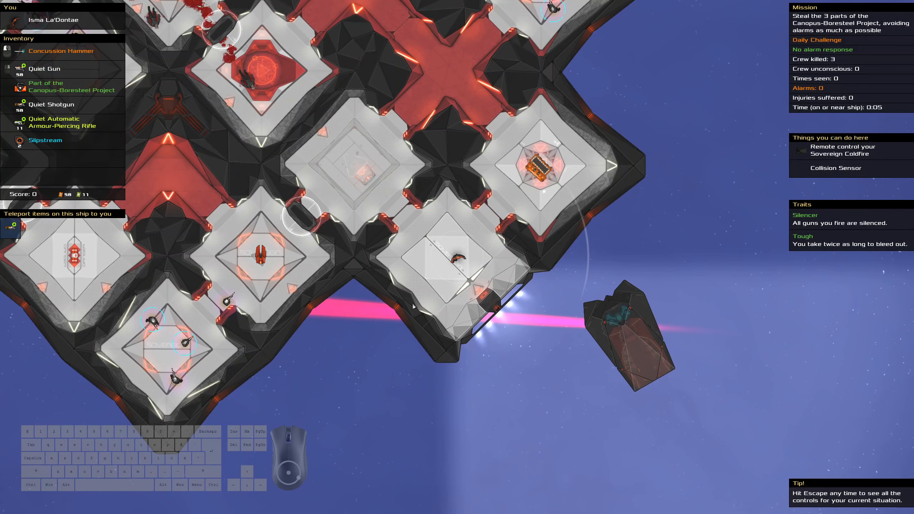
pyautogui.moveTo(582, 397)
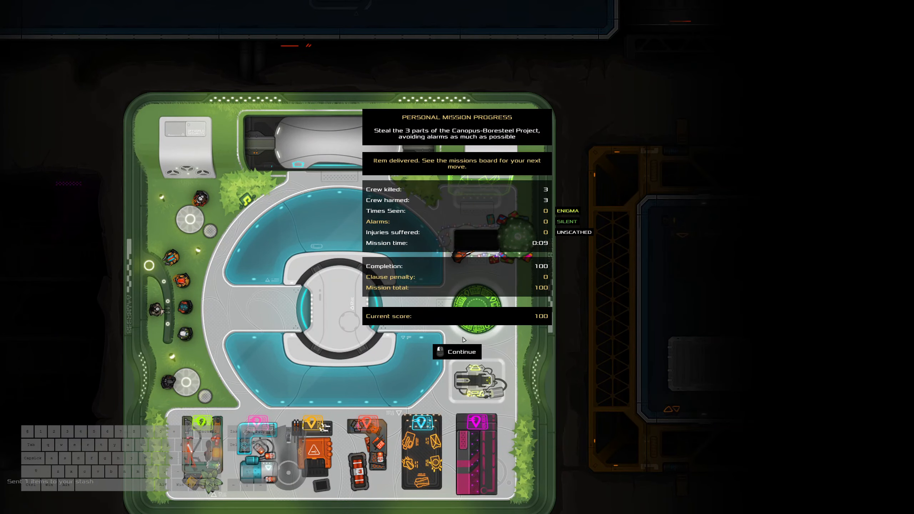
# Continue past the Personal Mission Progress panel showing a score of 100
pyautogui.click(460, 351)
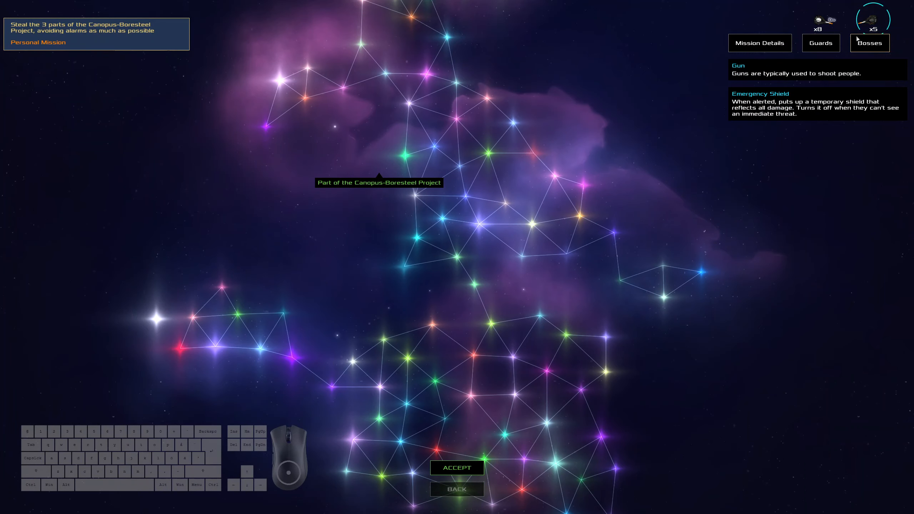
# View the score and terms for mission 2 of 3 worth 150
pyautogui.click(759, 42)
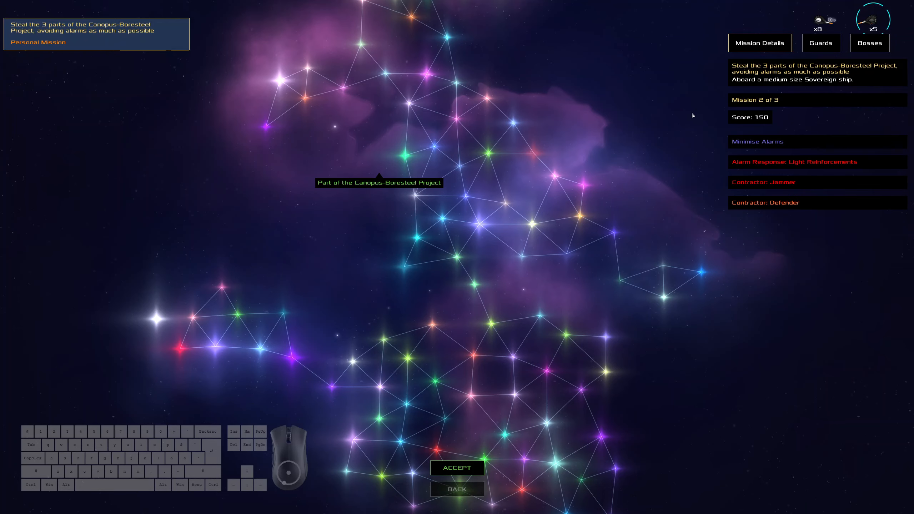
pyautogui.moveTo(457, 467)
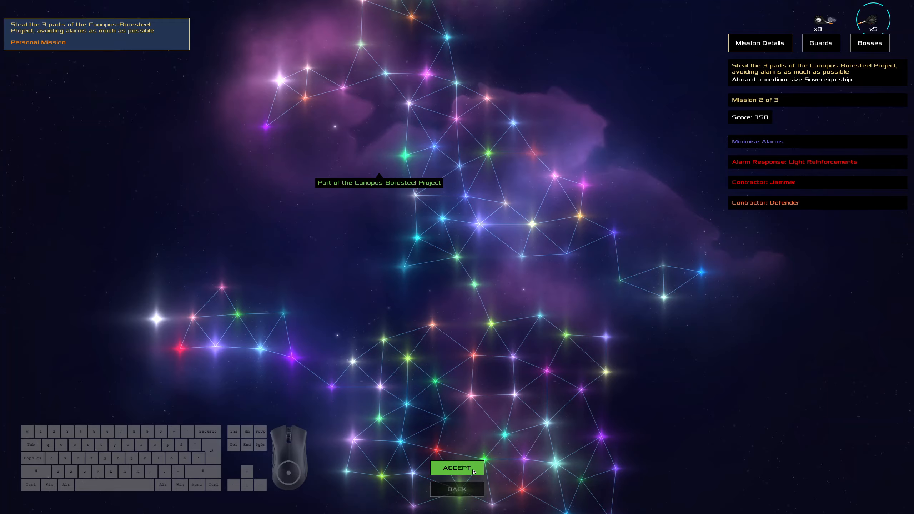
# Accept the second mission and head out toward the target Sovereign ship
pyautogui.click(457, 468)
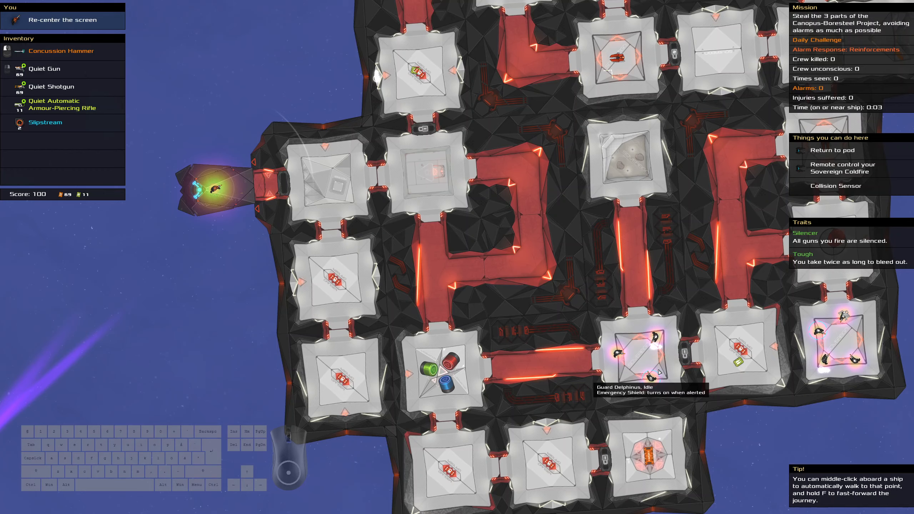
pyautogui.moveTo(744, 229)
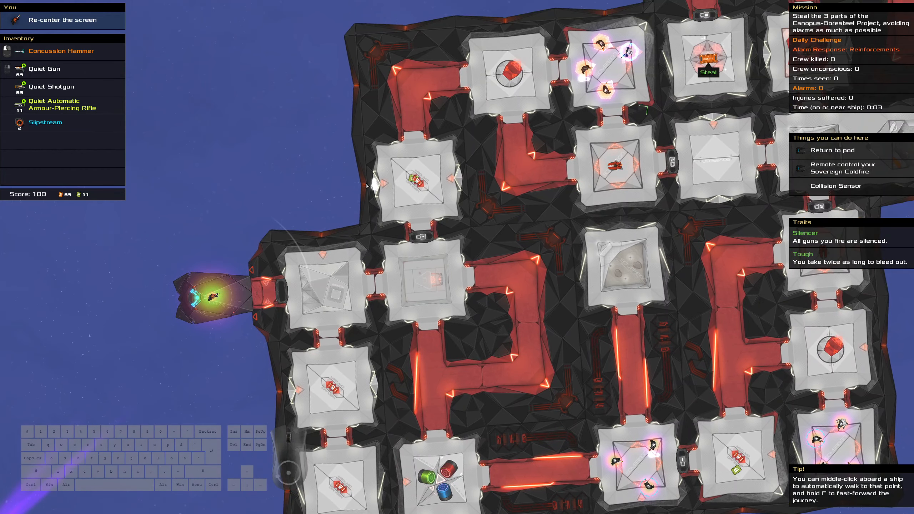
pyautogui.moveTo(385, 186)
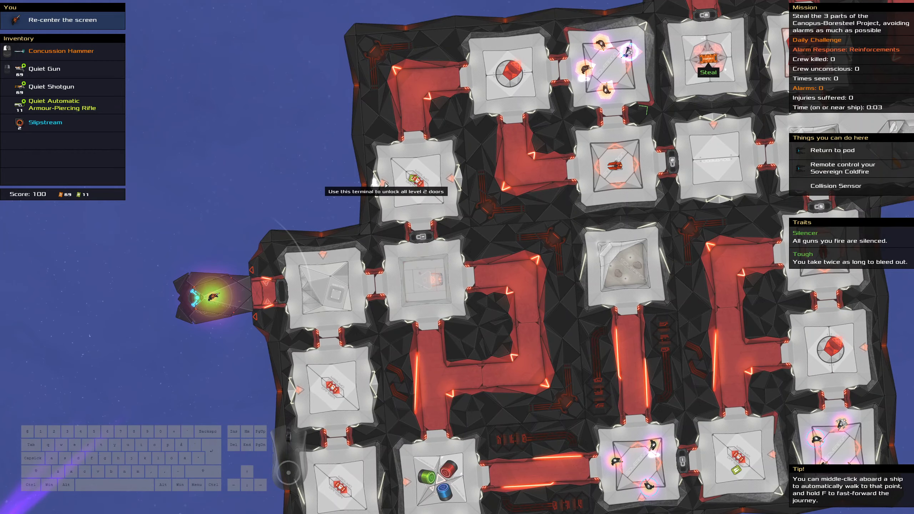
pyautogui.moveTo(517, 430)
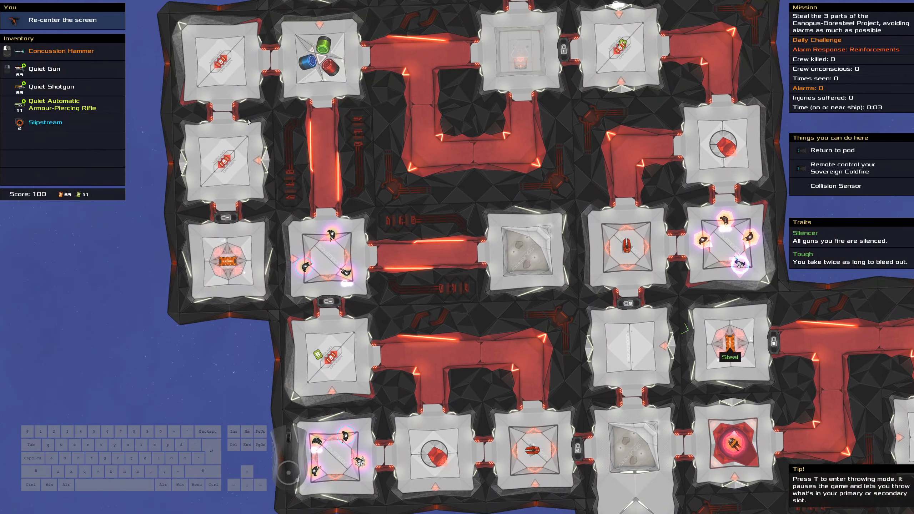
pyautogui.moveTo(229, 80)
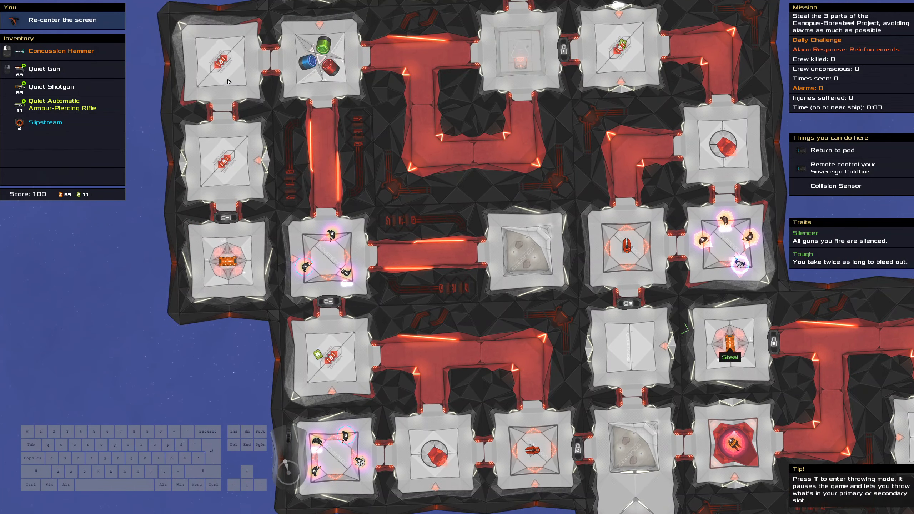
pyautogui.moveTo(412, 465)
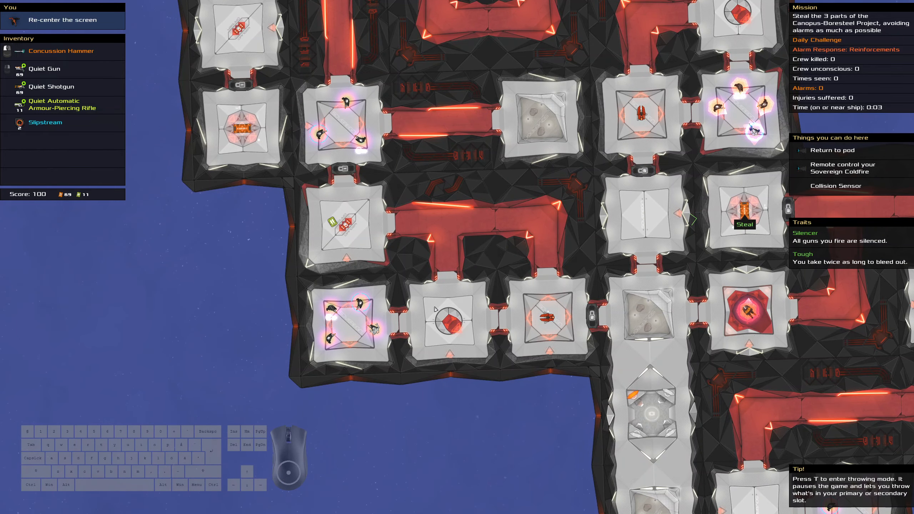
pyautogui.moveTo(435, 309)
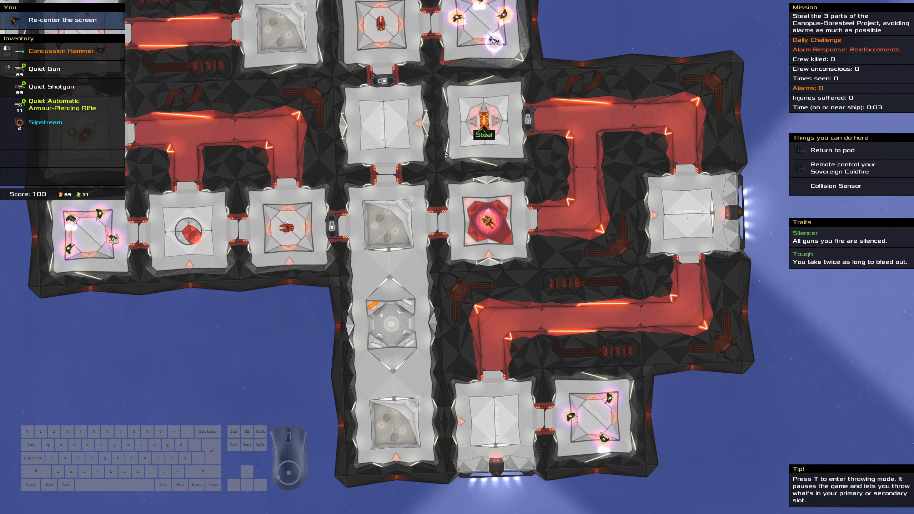
pyautogui.moveTo(711, 234)
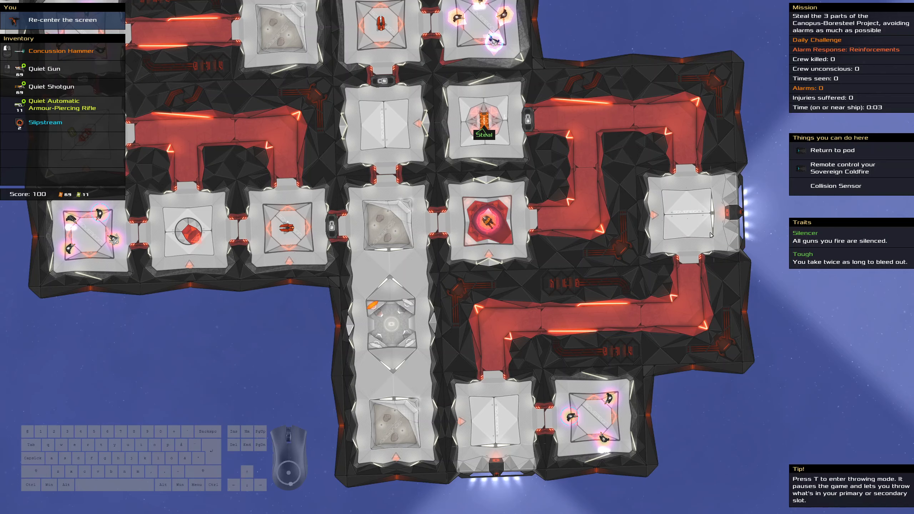
pyautogui.moveTo(601, 432)
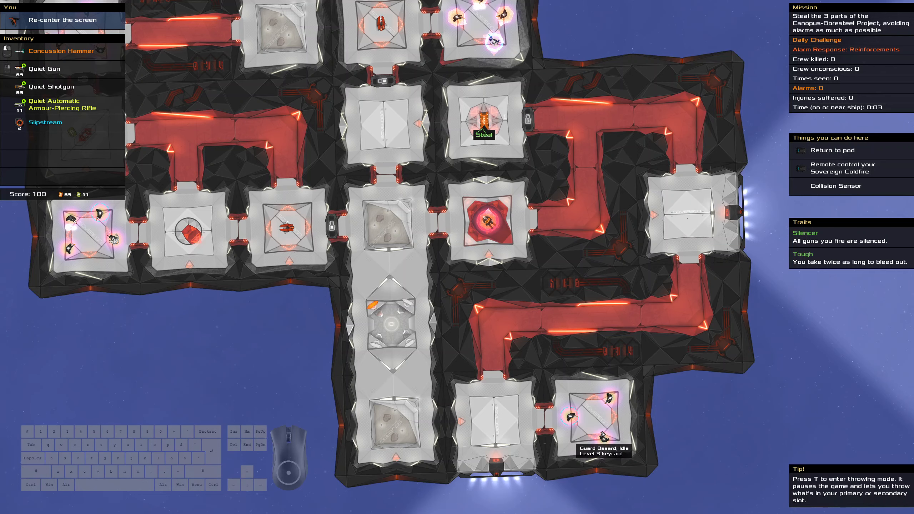
pyautogui.moveTo(644, 309)
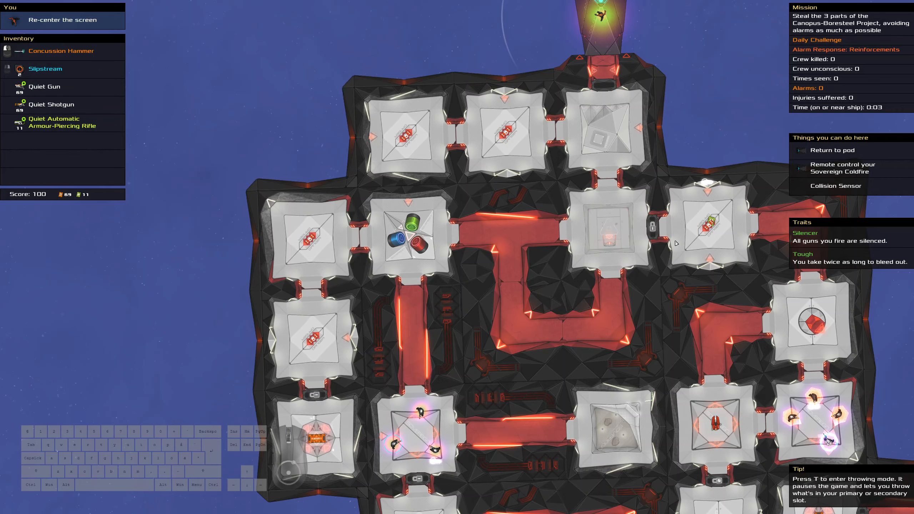
# Board in throwing mode and take down the guard confronting you
pyautogui.press('t')
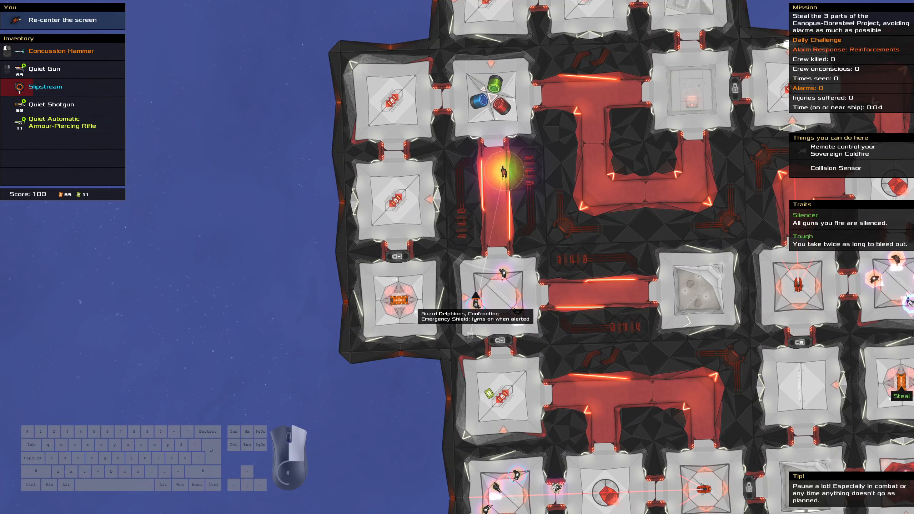
pyautogui.click(53, 105)
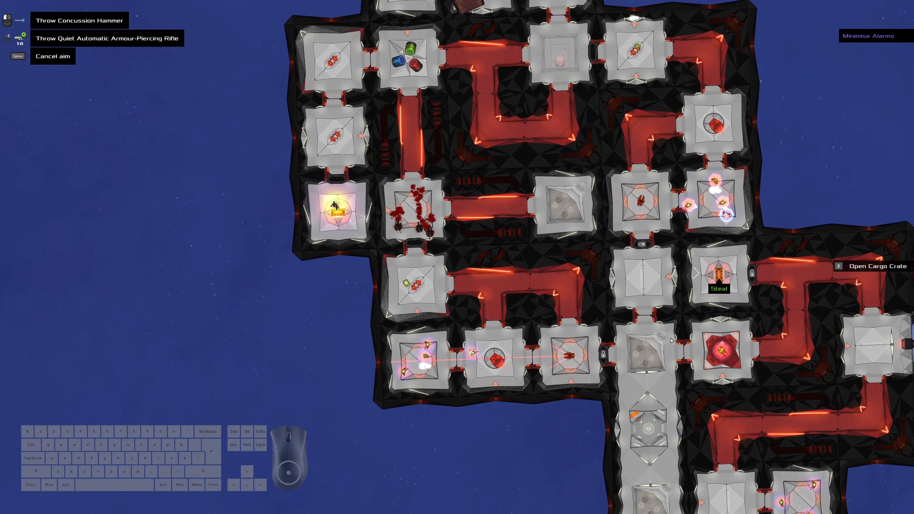
pyautogui.moveTo(473, 274)
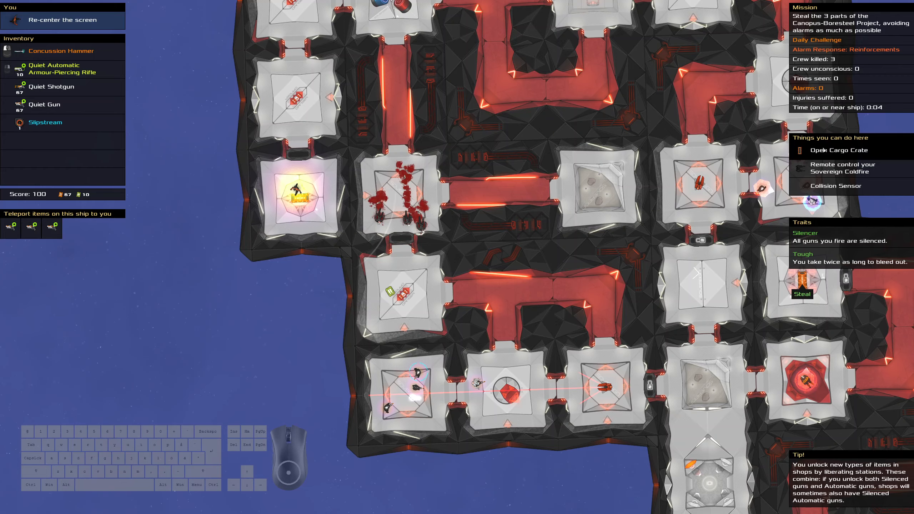
# Open the cargo crate and keep the Self-Charging Stealth Shield
pyautogui.click(822, 150)
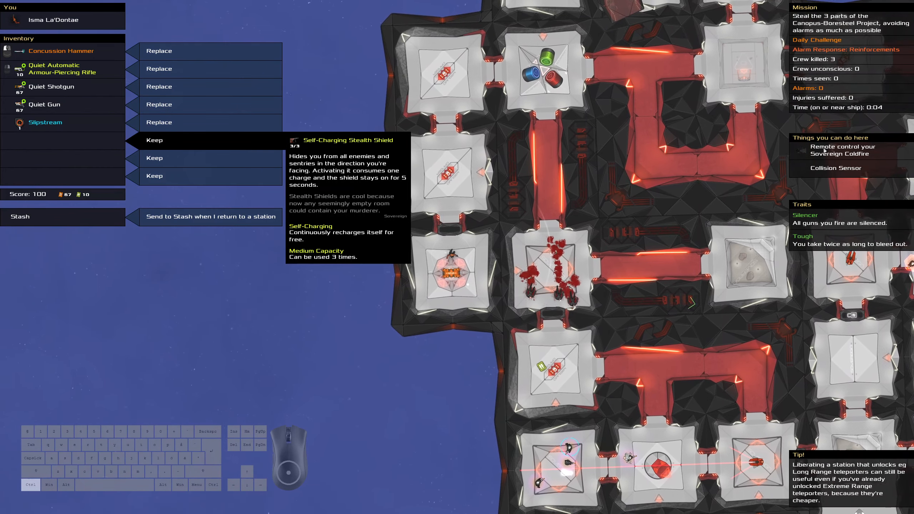
pyautogui.click(154, 140)
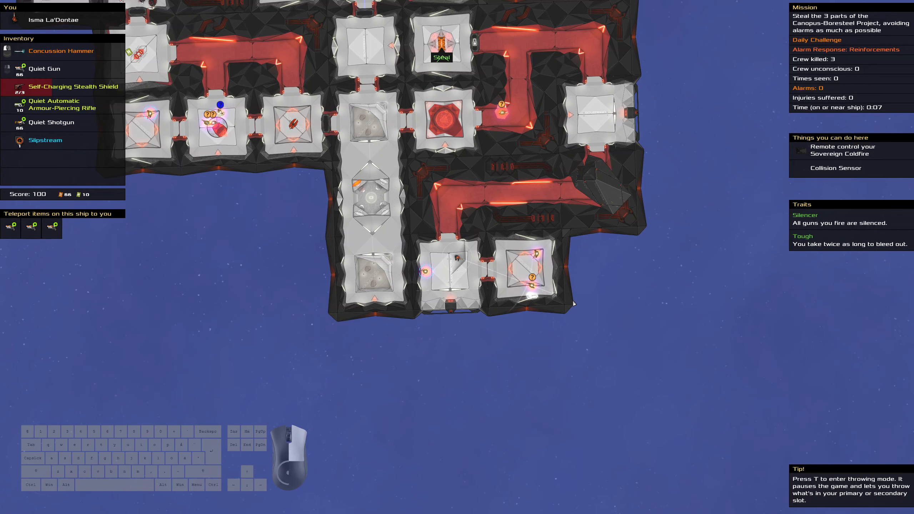
# Steal the part, escape, and continue past the mission results showing 250
pyautogui.press('t')
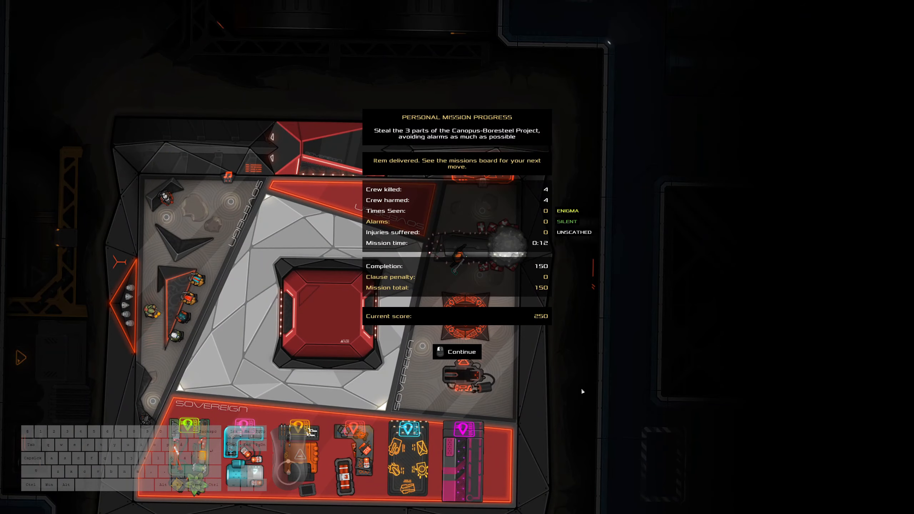
pyautogui.click(457, 351)
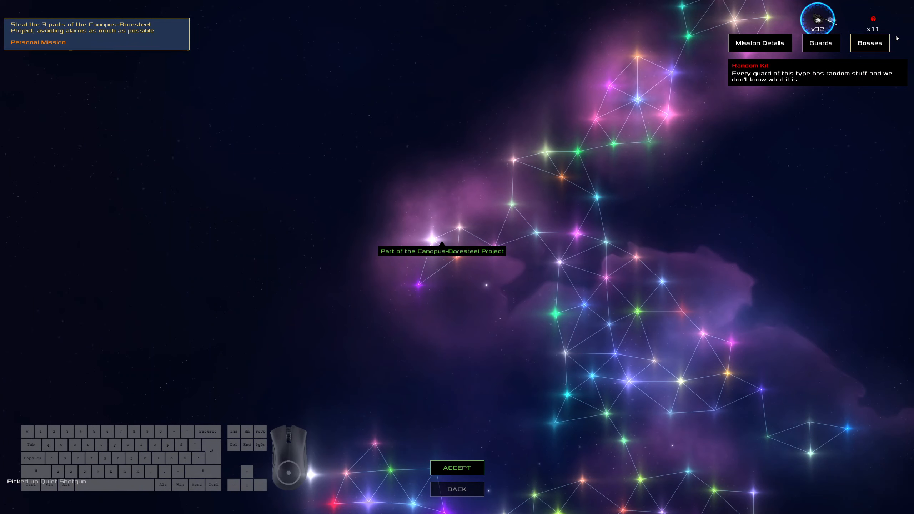
# Review the third mission's details and guard gear, returning to the full briefing
pyautogui.click(760, 43)
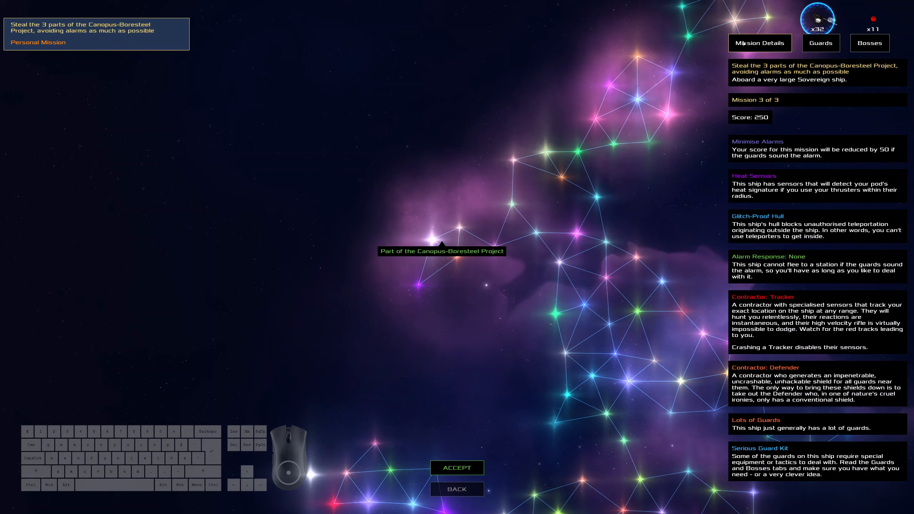
pyautogui.click(820, 43)
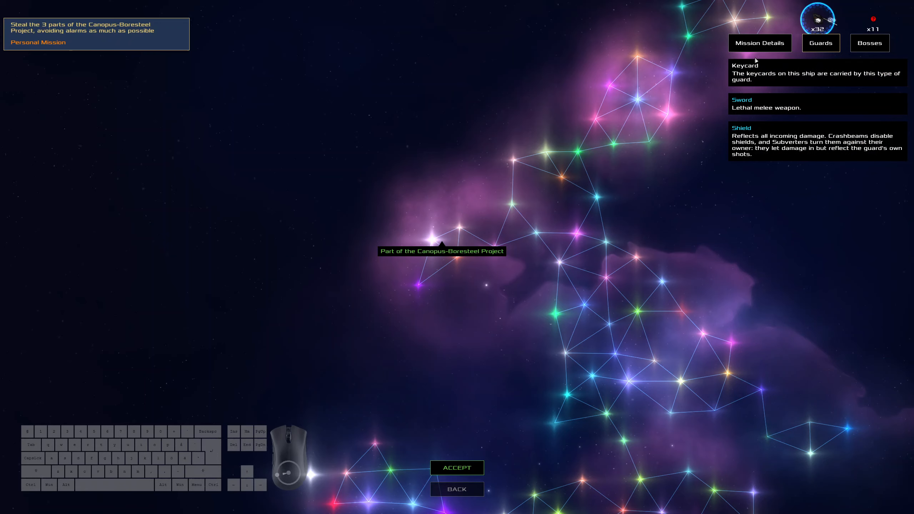
pyautogui.click(760, 43)
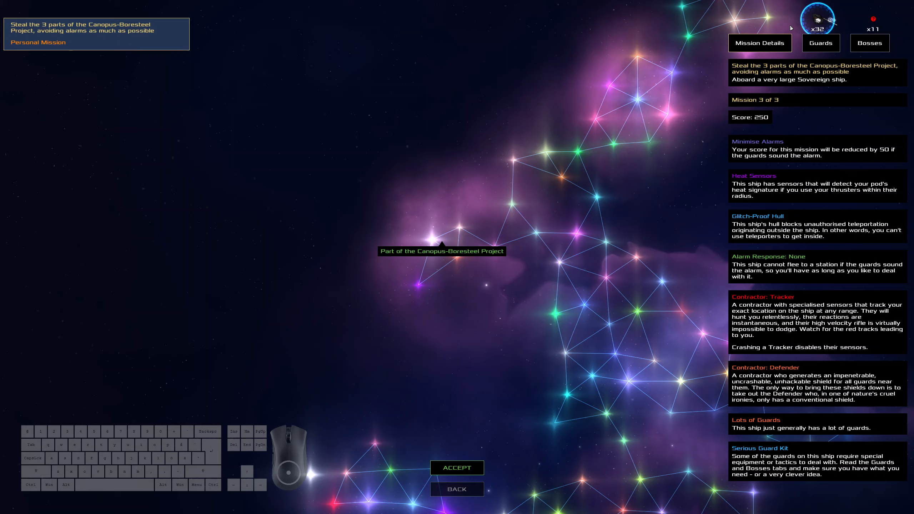
pyautogui.moveTo(776, 38)
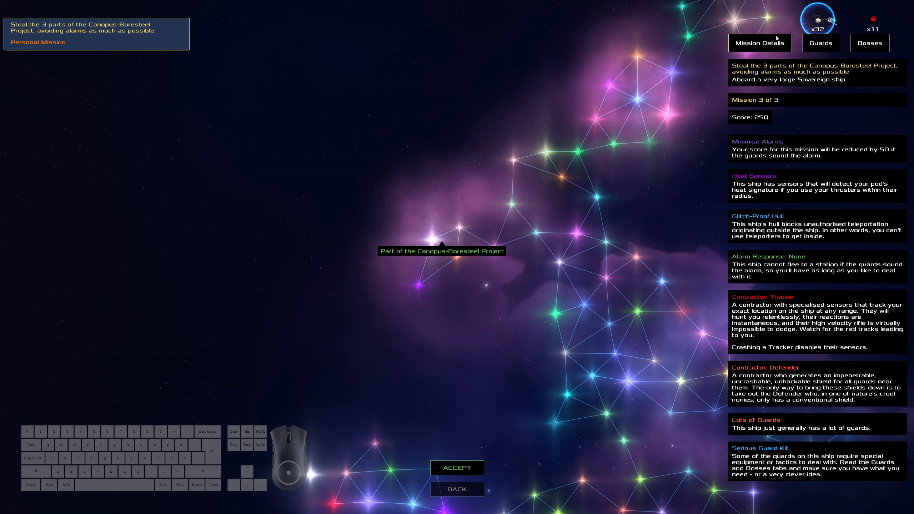
pyautogui.moveTo(775, 30)
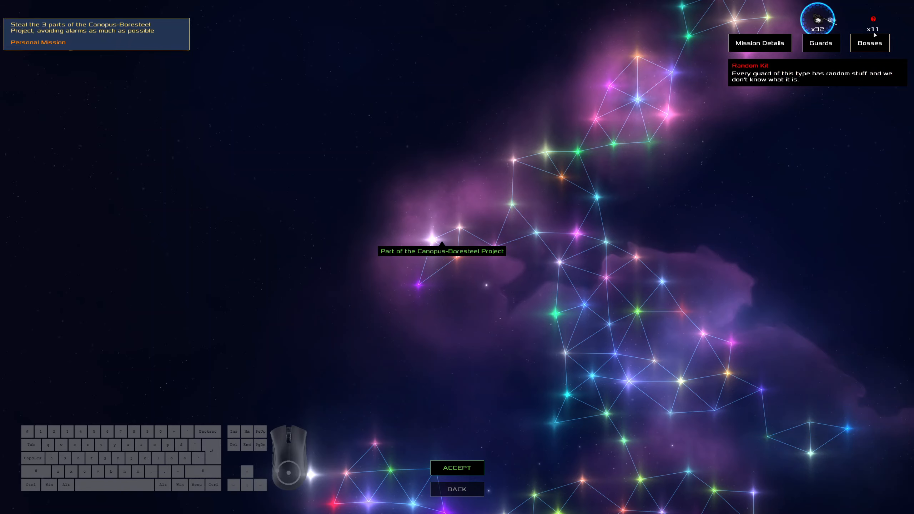
pyautogui.click(759, 42)
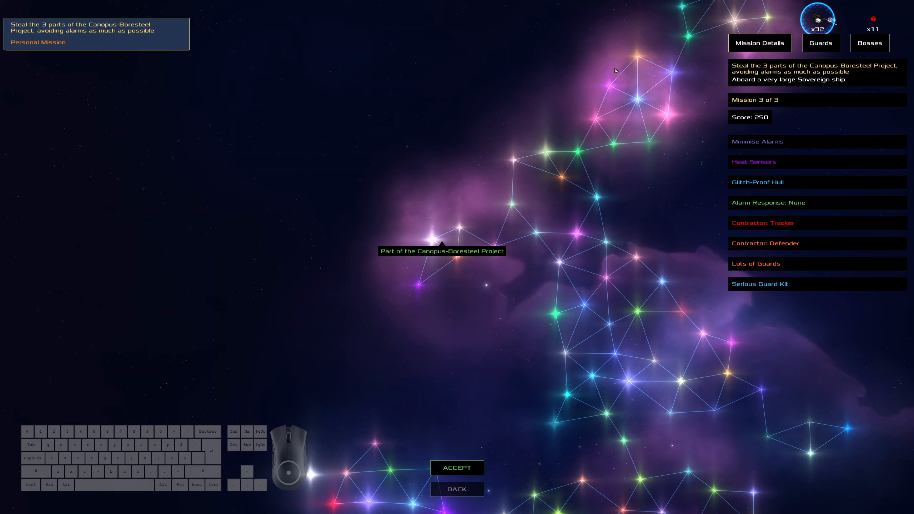
pyautogui.moveTo(456, 468)
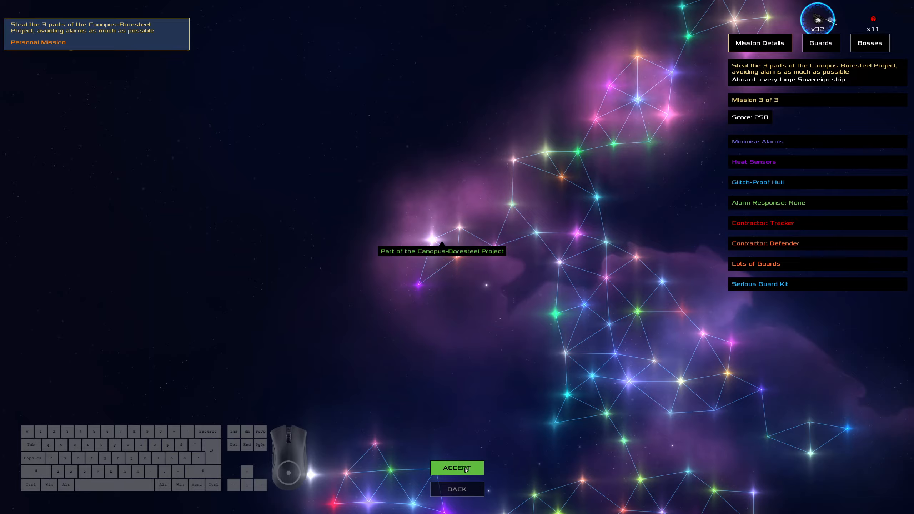
# Accept the third mission and set out toward the target Sovereign ship
pyautogui.click(457, 467)
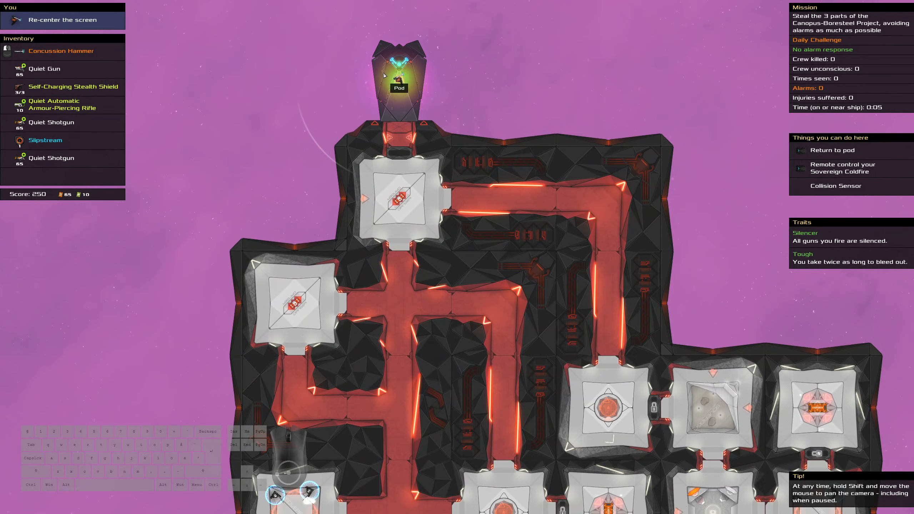
pyautogui.moveTo(414, 89)
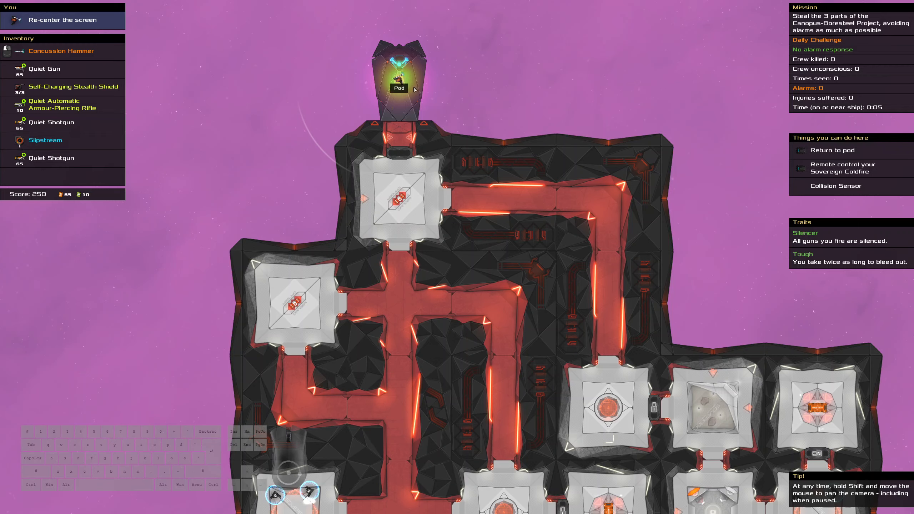
pyautogui.moveTo(407, 120)
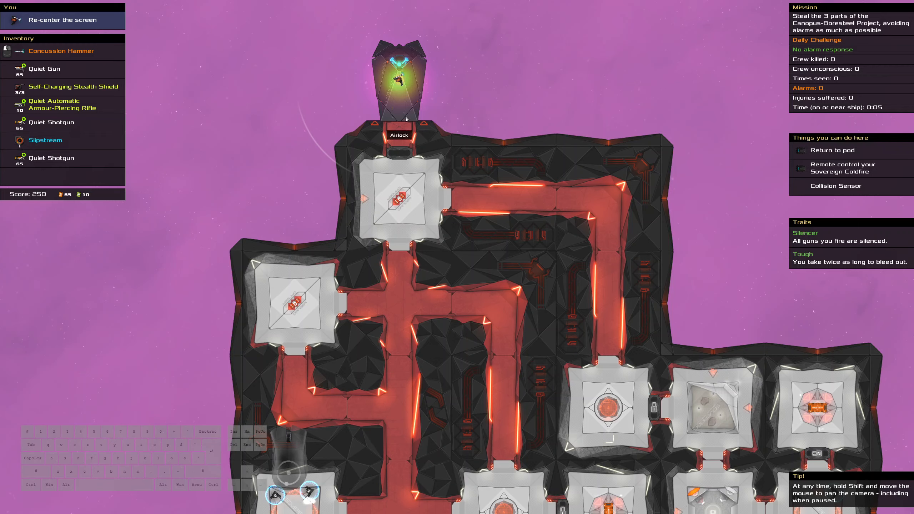
pyautogui.moveTo(612, 131)
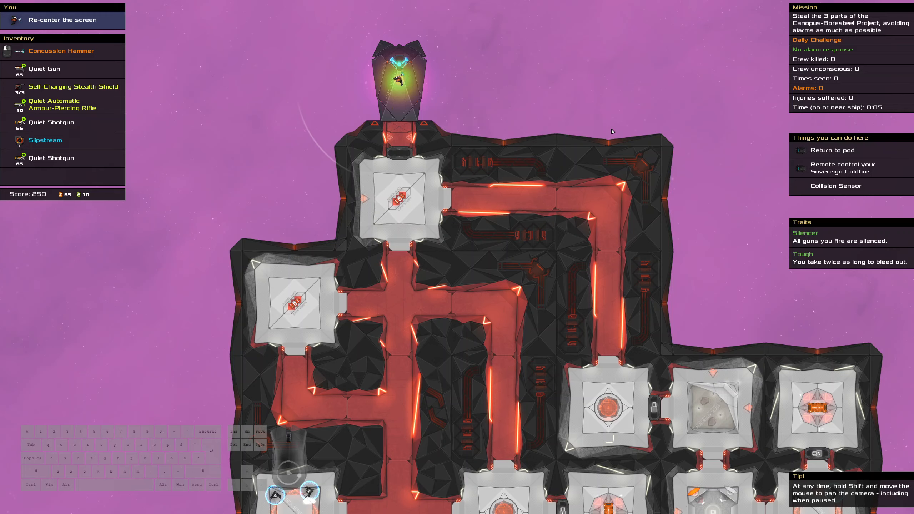
pyautogui.moveTo(473, 199)
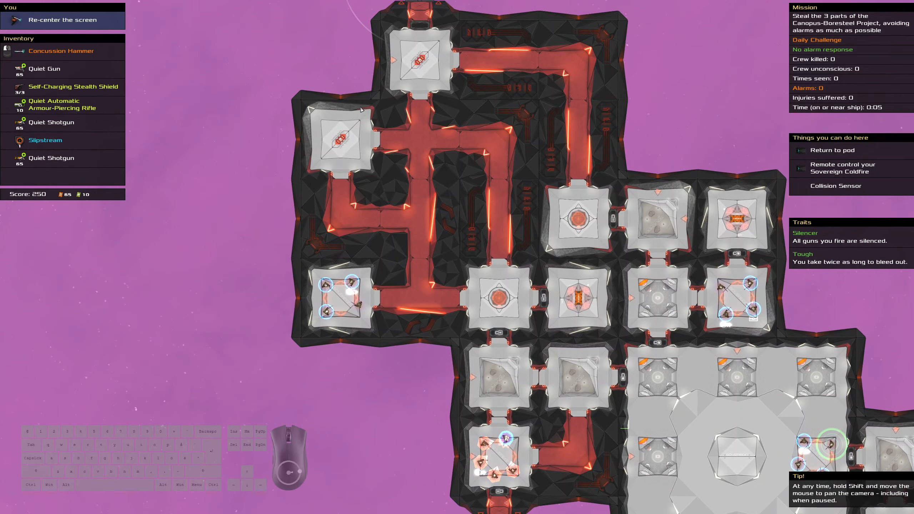
# Bring up the Concussion Hammer's options and description in the gear list
pyautogui.click(61, 50)
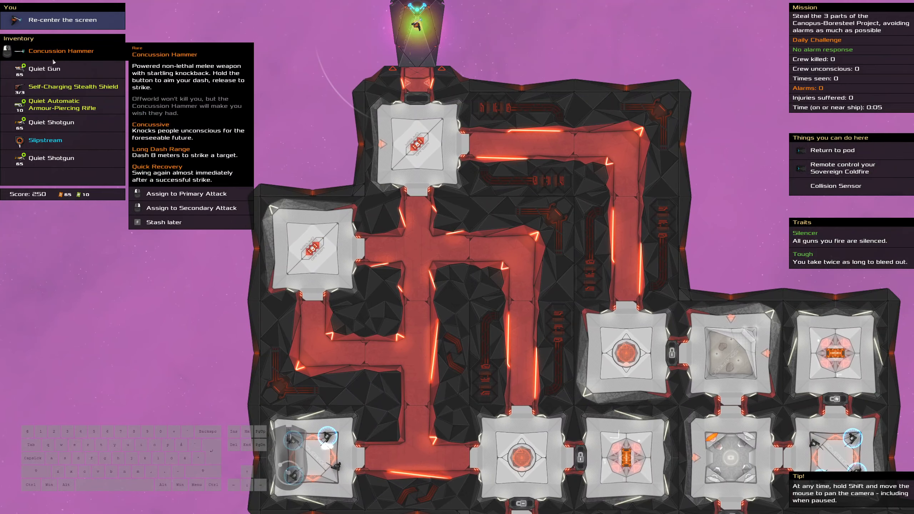
pyautogui.moveTo(45, 140)
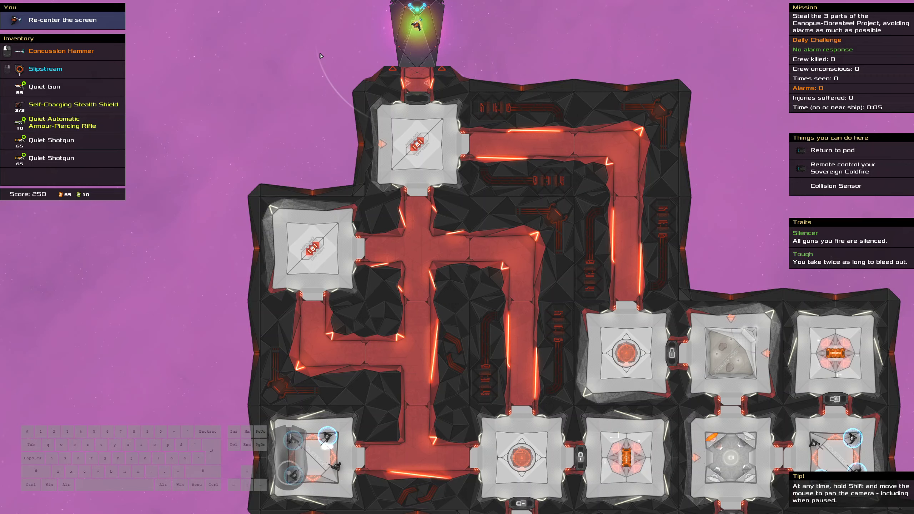
pyautogui.moveTo(530, 81)
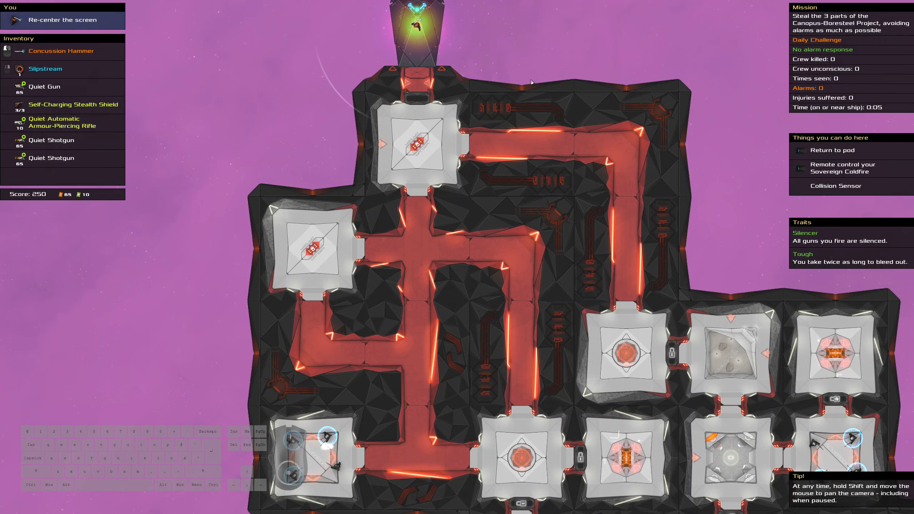
pyautogui.moveTo(529, 78)
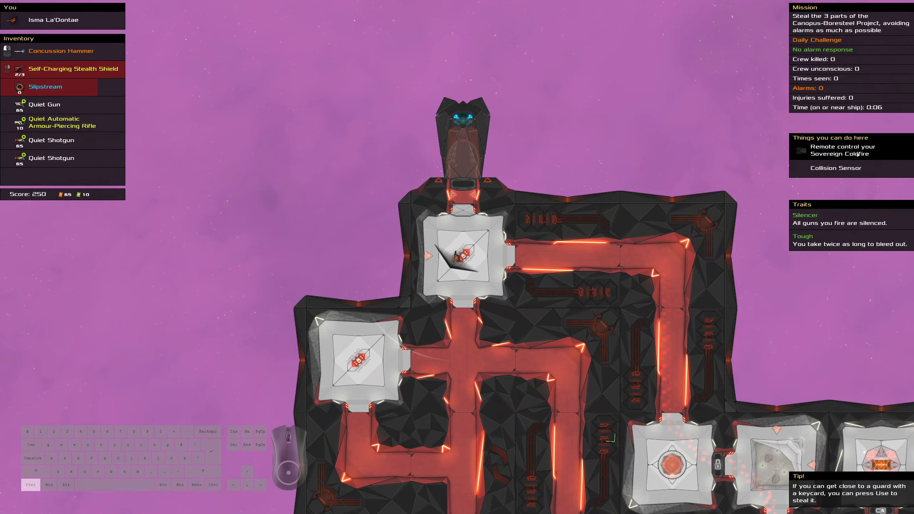
# Take remote control of the Sovereign Coldfire ship
pyautogui.click(842, 150)
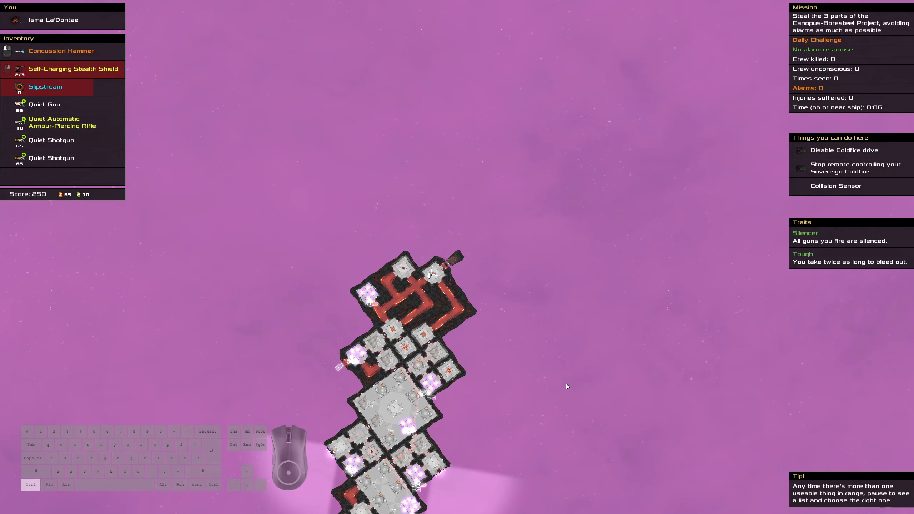
pyautogui.moveTo(607, 266)
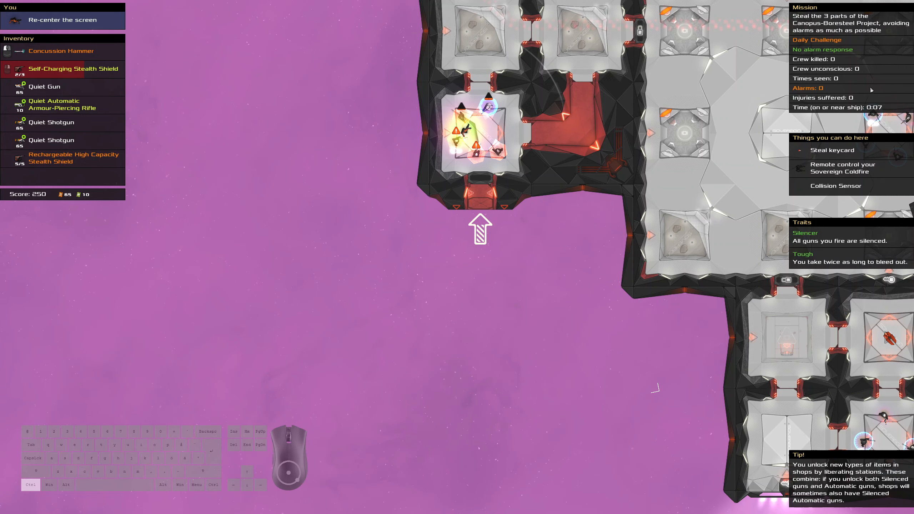
pyautogui.moveTo(841, 156)
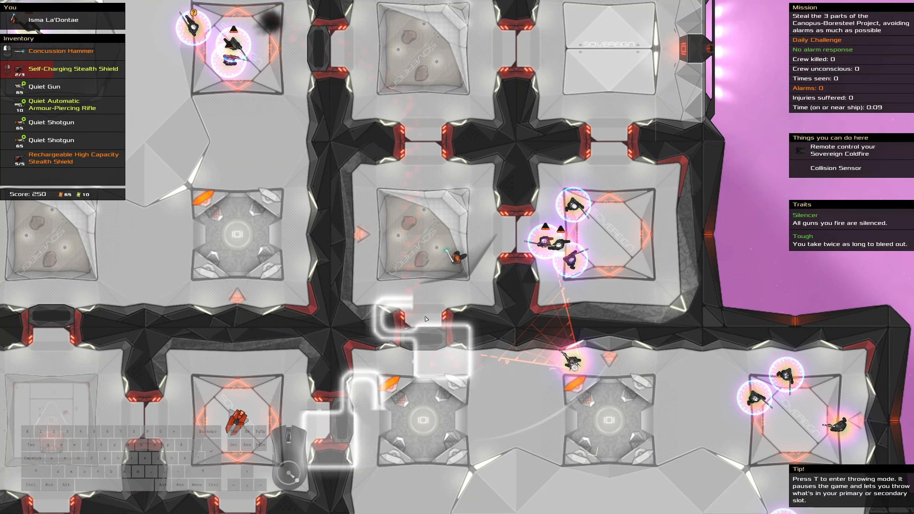
# Enter throwing mode to aim a throw amid the guard clusters
pyautogui.press('t')
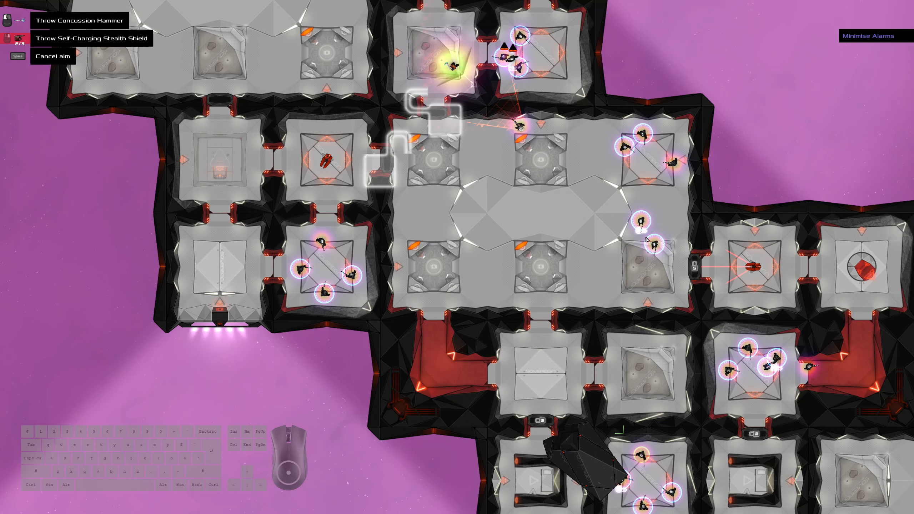
pyautogui.moveTo(673, 265)
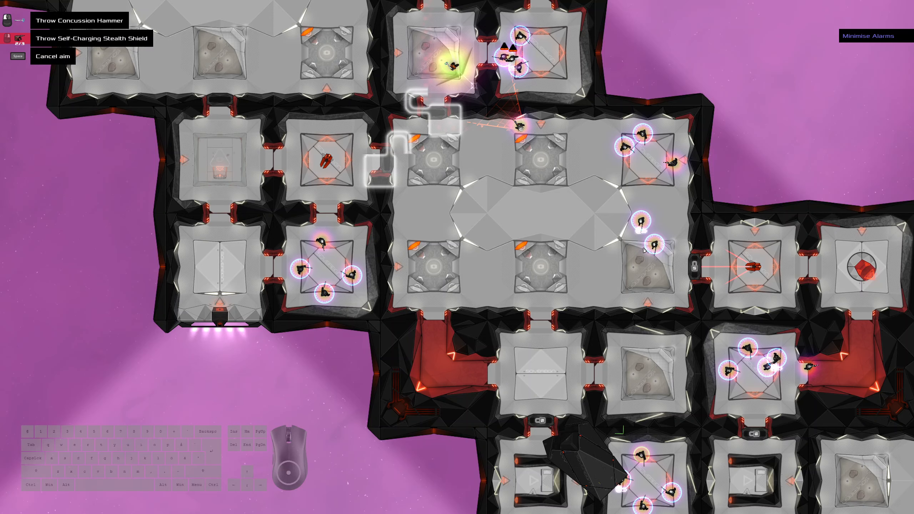
pyautogui.moveTo(514, 131)
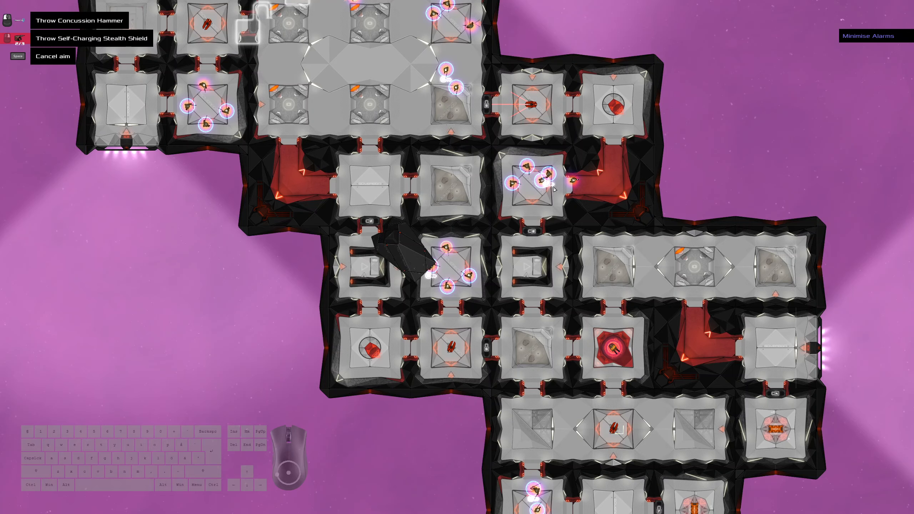
pyautogui.moveTo(426, 288)
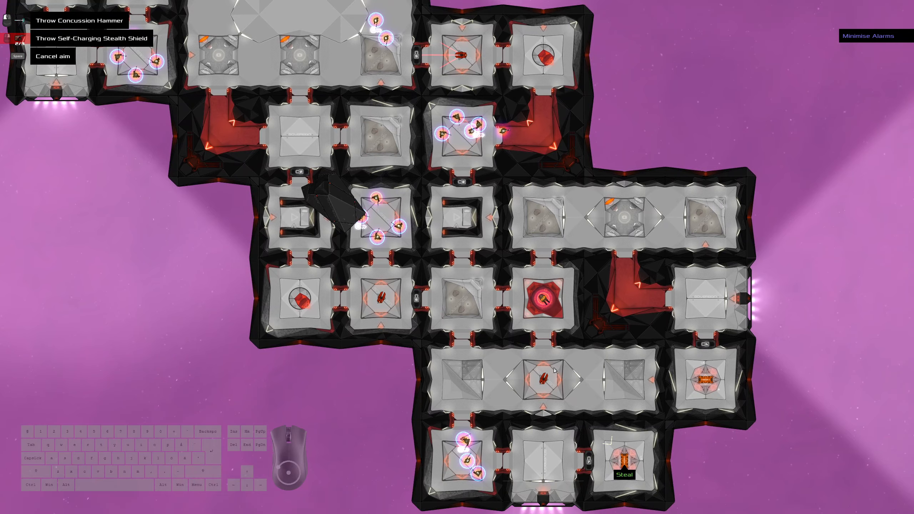
pyautogui.moveTo(436, 84)
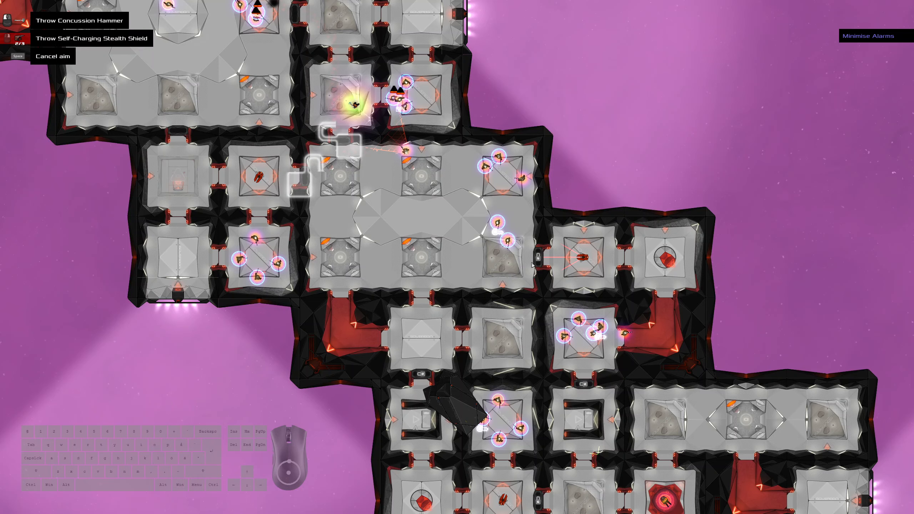
pyautogui.moveTo(529, 248)
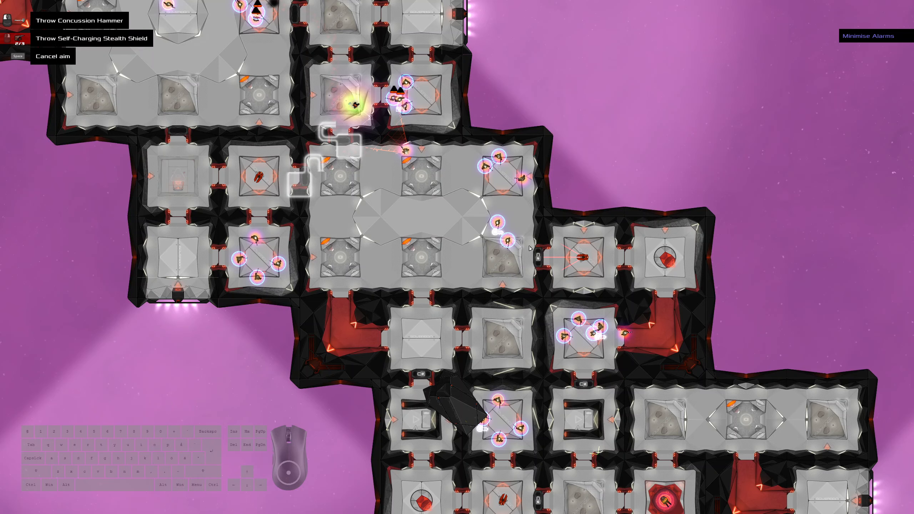
pyautogui.moveTo(509, 260)
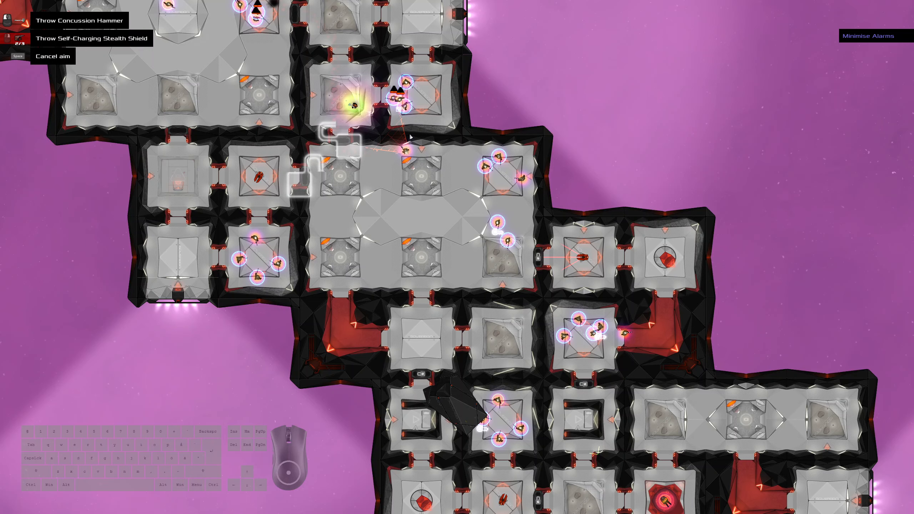
pyautogui.moveTo(429, 191)
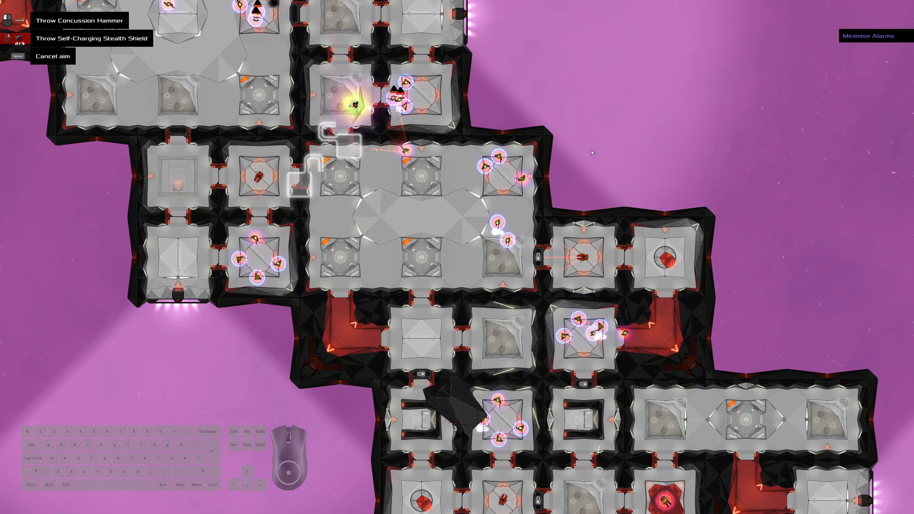
pyautogui.moveTo(340, 380)
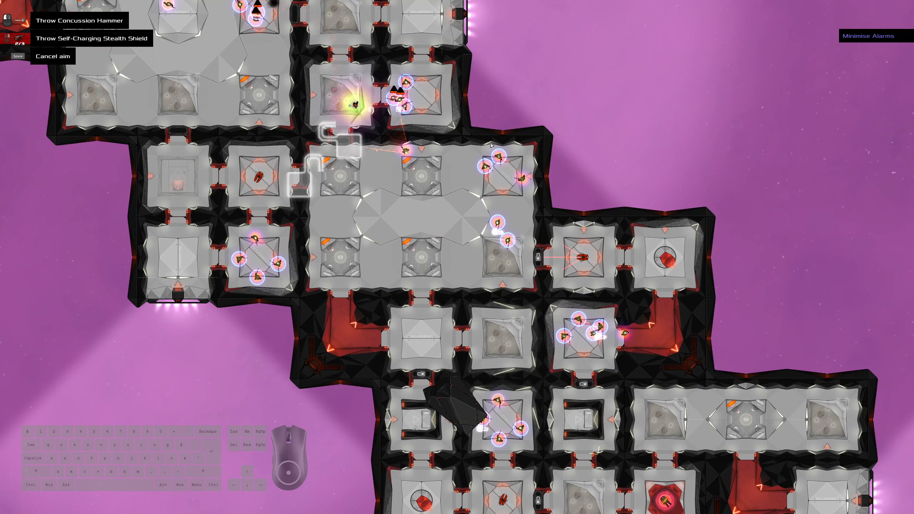
pyautogui.moveTo(565, 163)
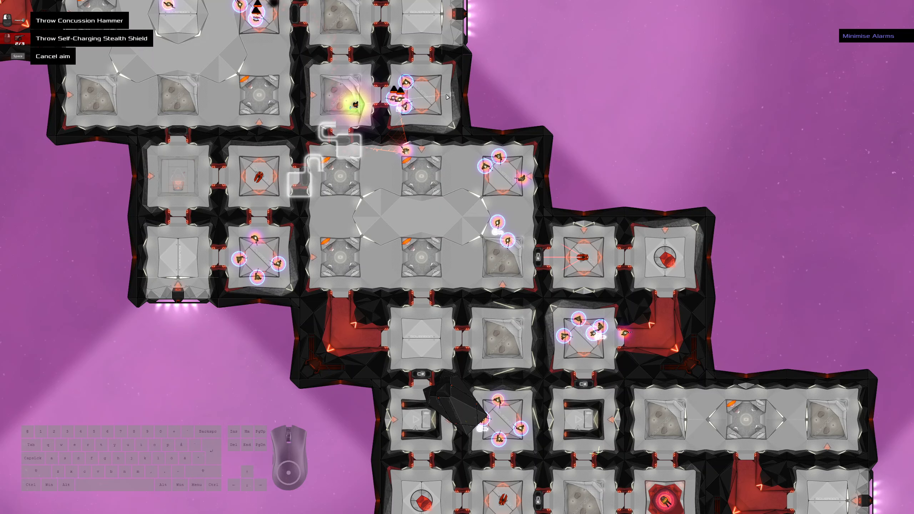
pyautogui.moveTo(447, 99)
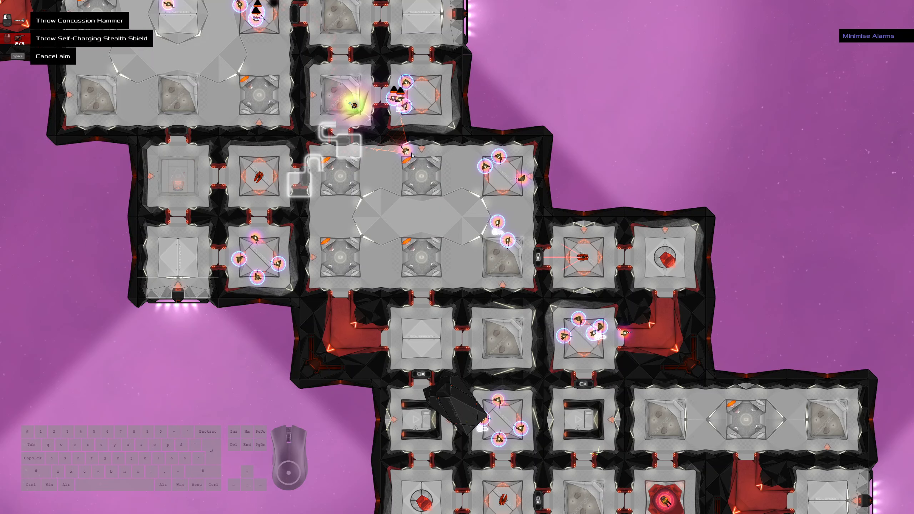
pyautogui.moveTo(487, 234)
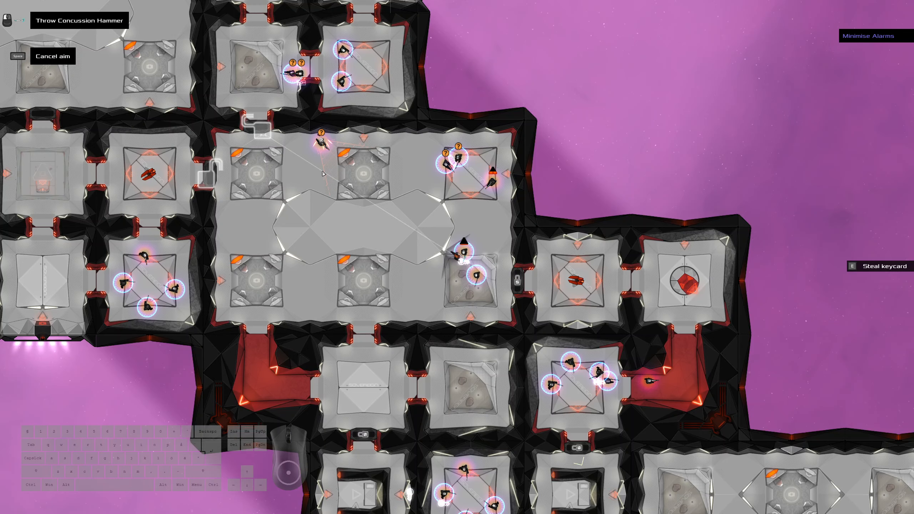
pyautogui.moveTo(363, 180)
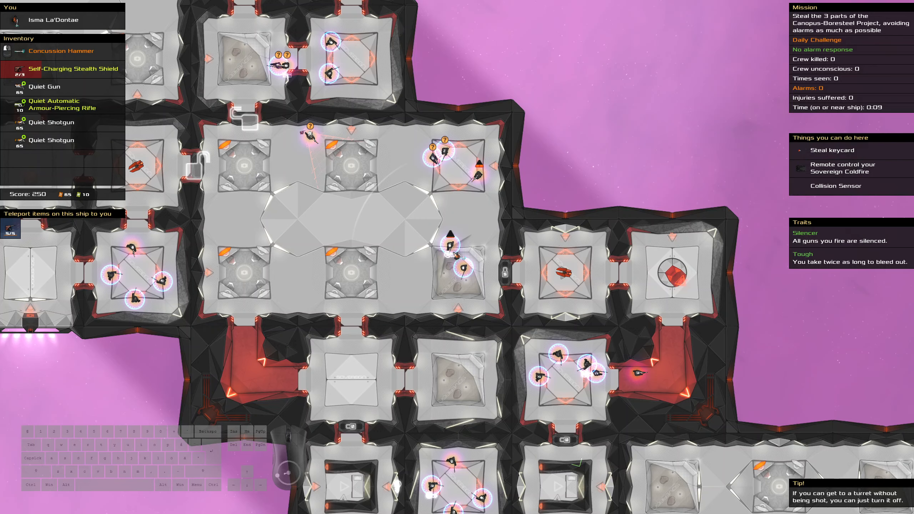
pyautogui.moveTo(273, 159)
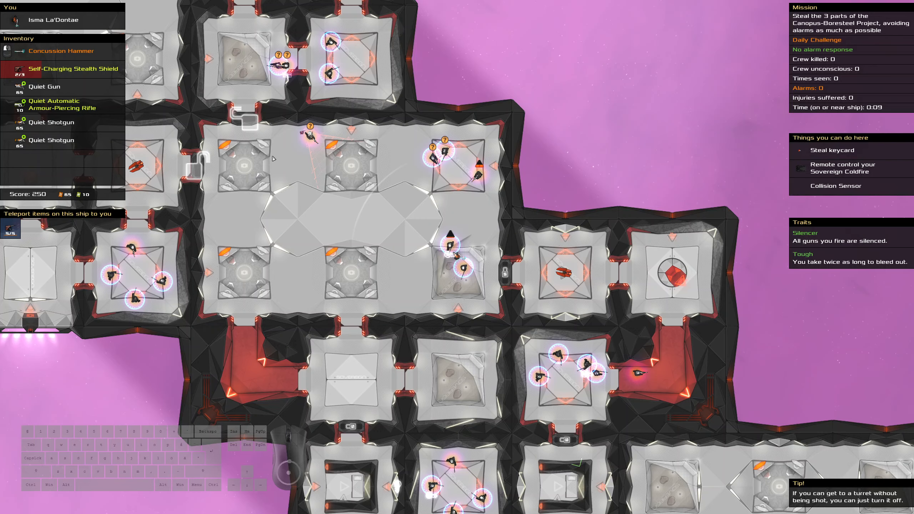
pyautogui.moveTo(311, 160)
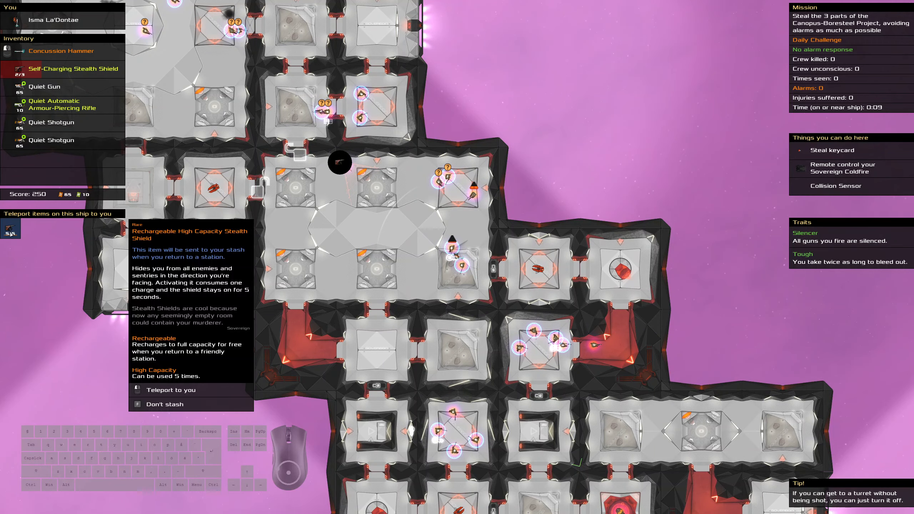
# Teleport the Rechargeable High Capacity Stealth Shield to yourself
pyautogui.click(171, 389)
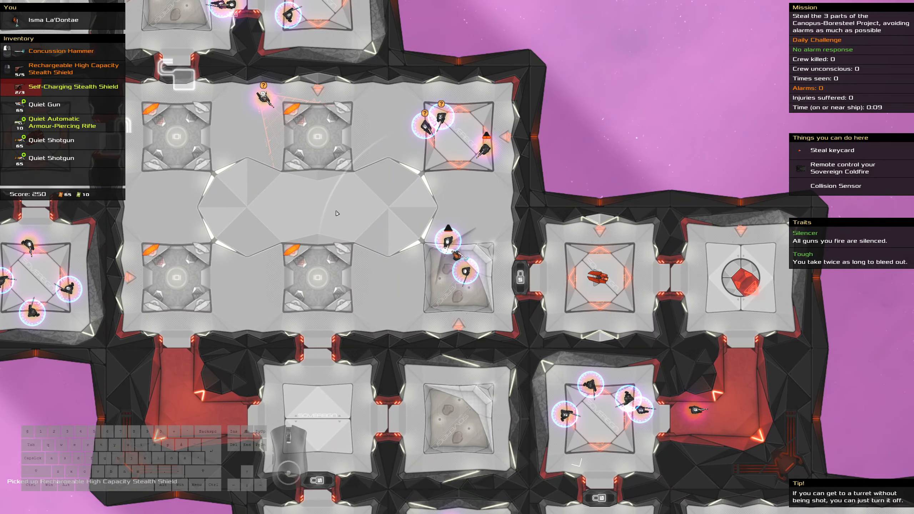
pyautogui.moveTo(329, 206)
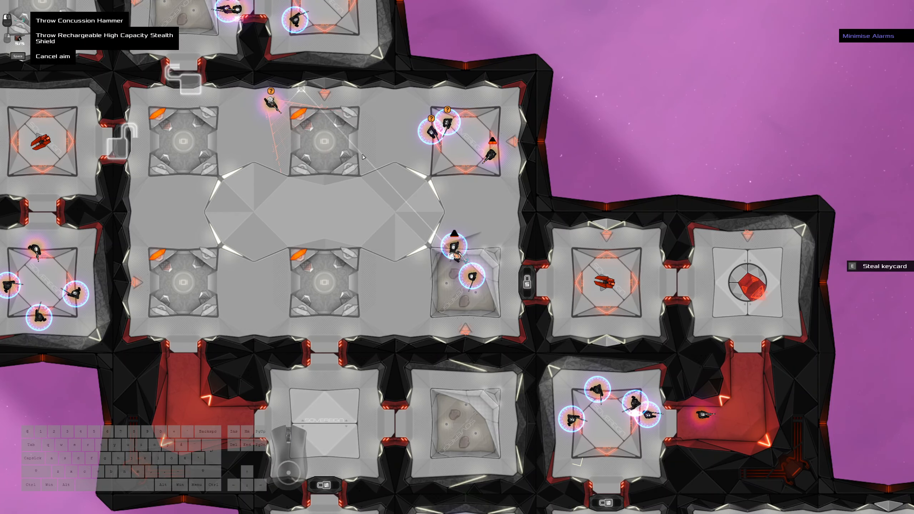
pyautogui.moveTo(368, 166)
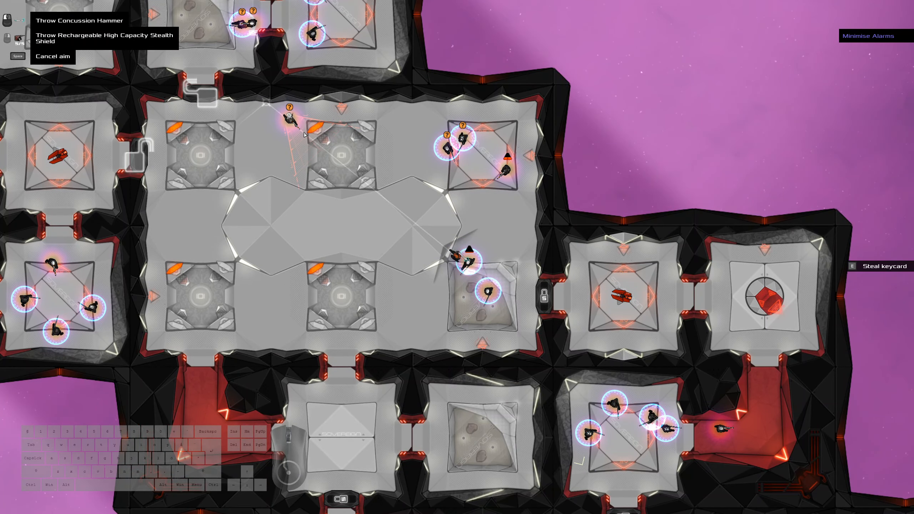
pyautogui.moveTo(342, 123)
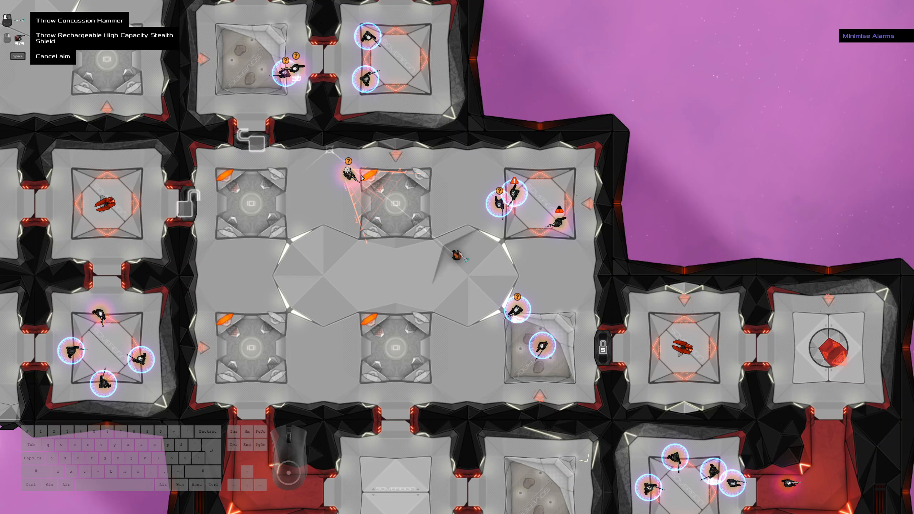
pyautogui.moveTo(418, 163)
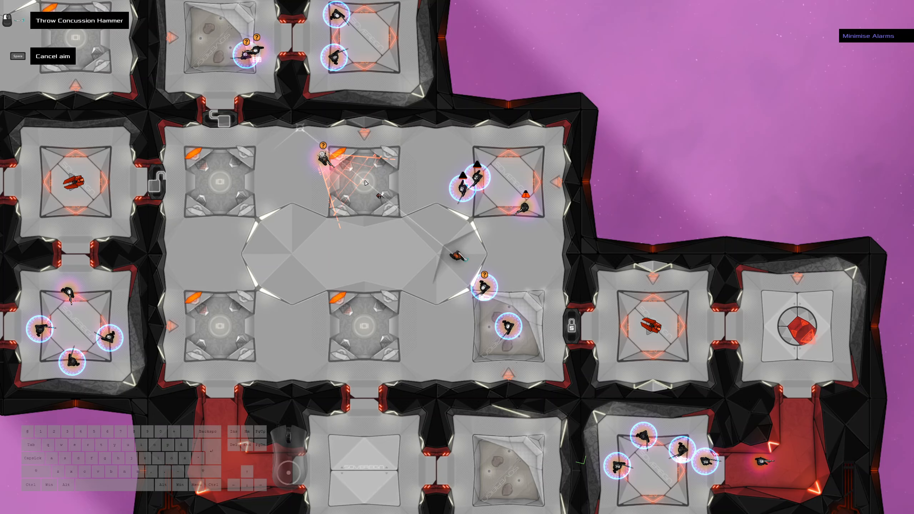
pyautogui.moveTo(531, 221)
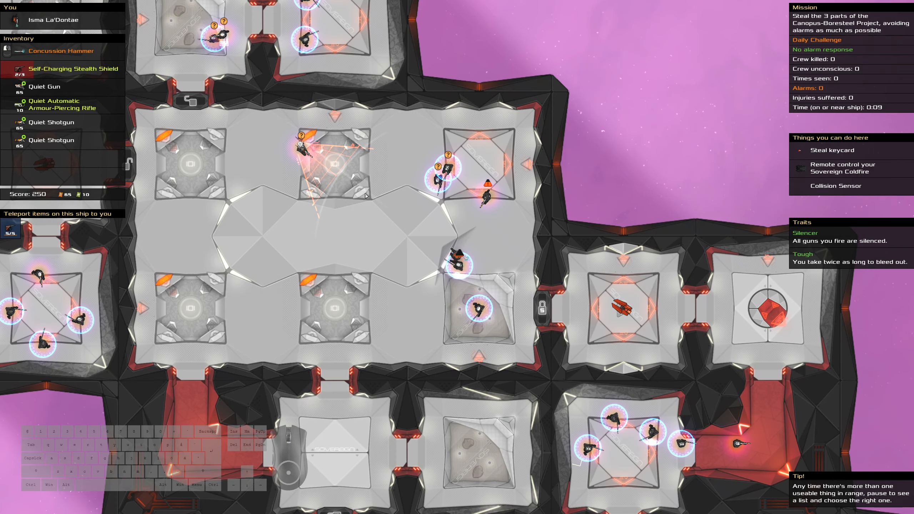
pyautogui.moveTo(330, 177)
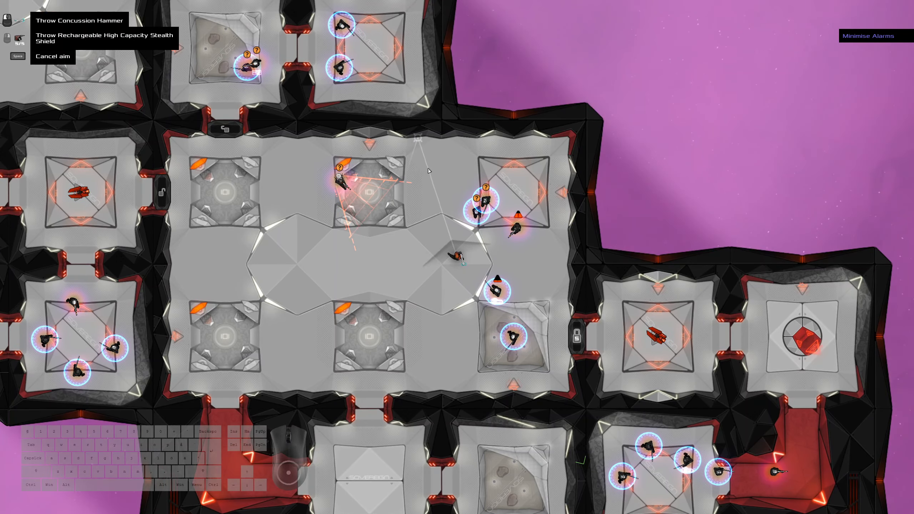
pyautogui.moveTo(432, 177)
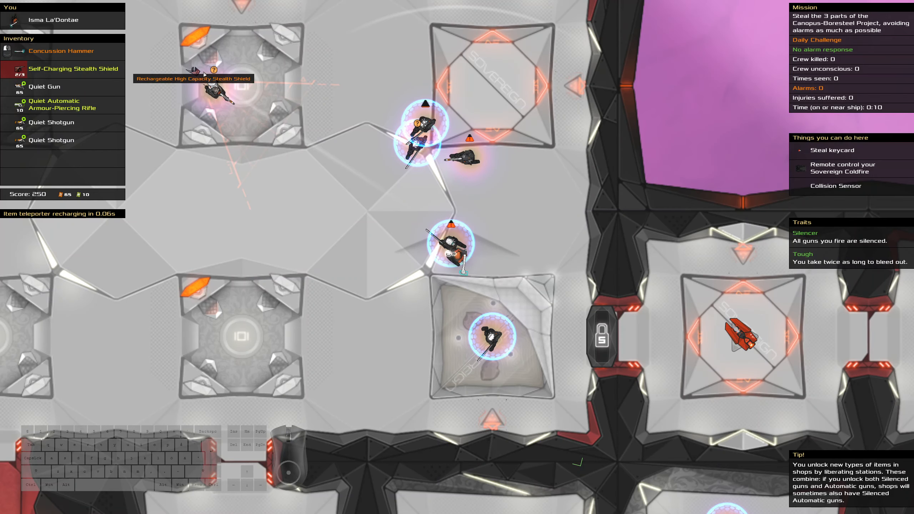
pyautogui.moveTo(212, 79)
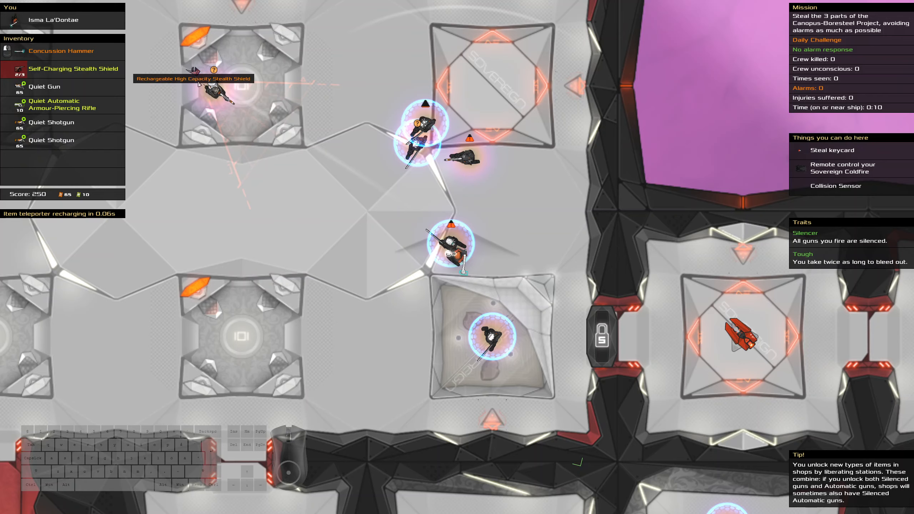
pyautogui.moveTo(210, 84)
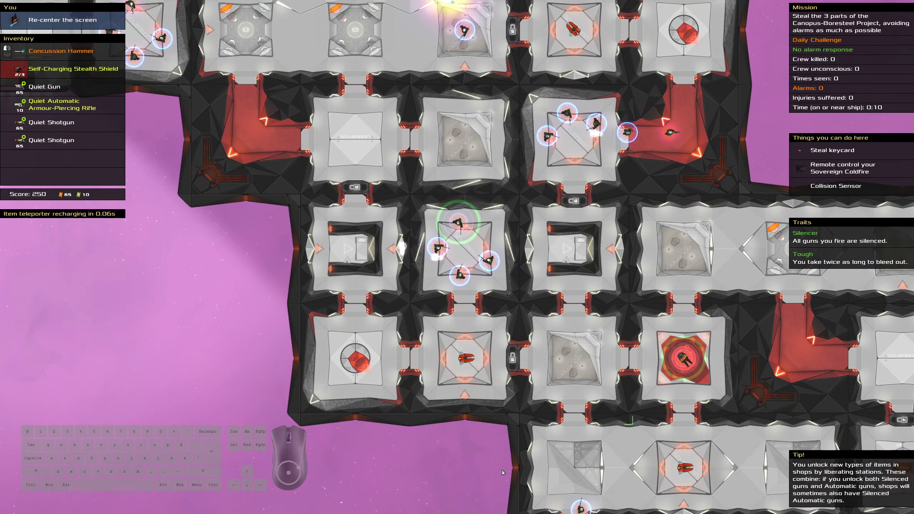
pyautogui.moveTo(281, 305)
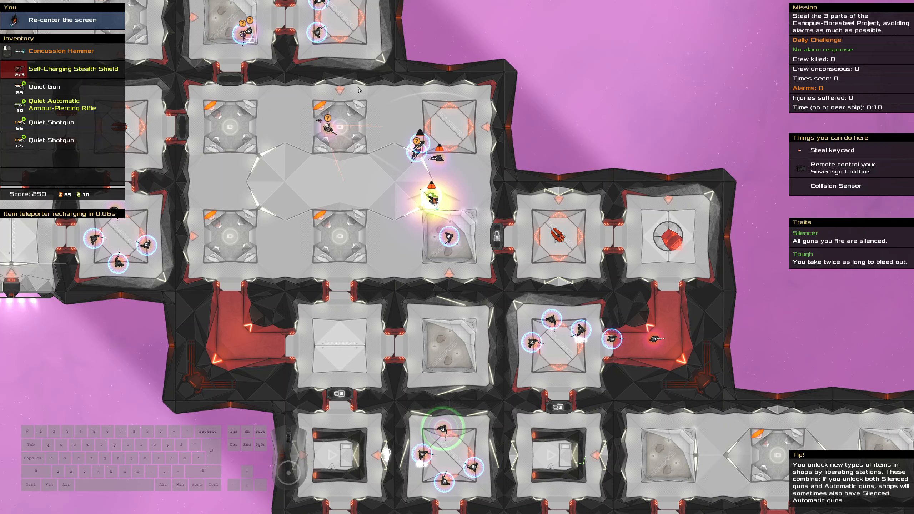
pyautogui.moveTo(425, 155)
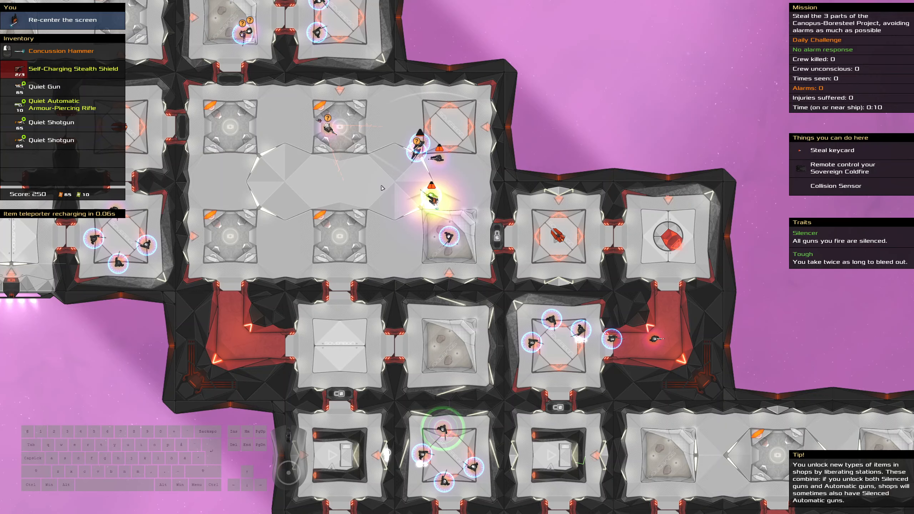
pyautogui.moveTo(392, 183)
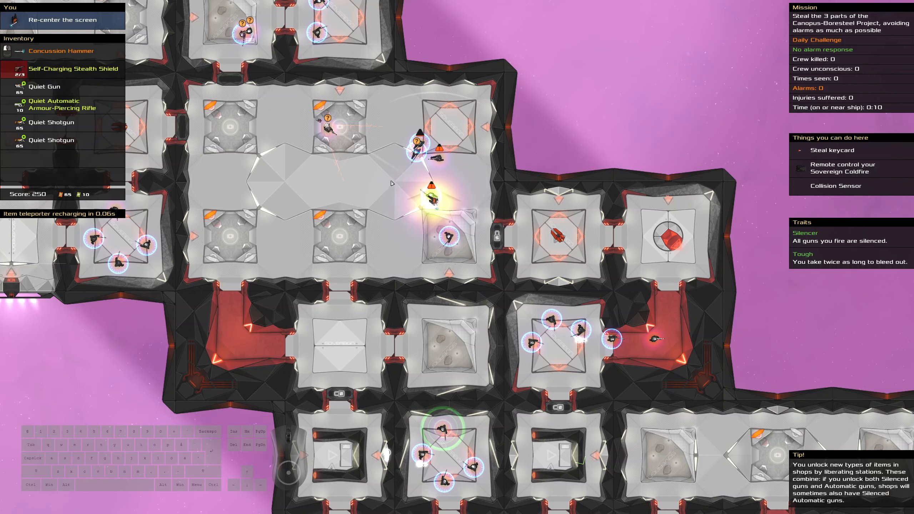
pyautogui.moveTo(383, 168)
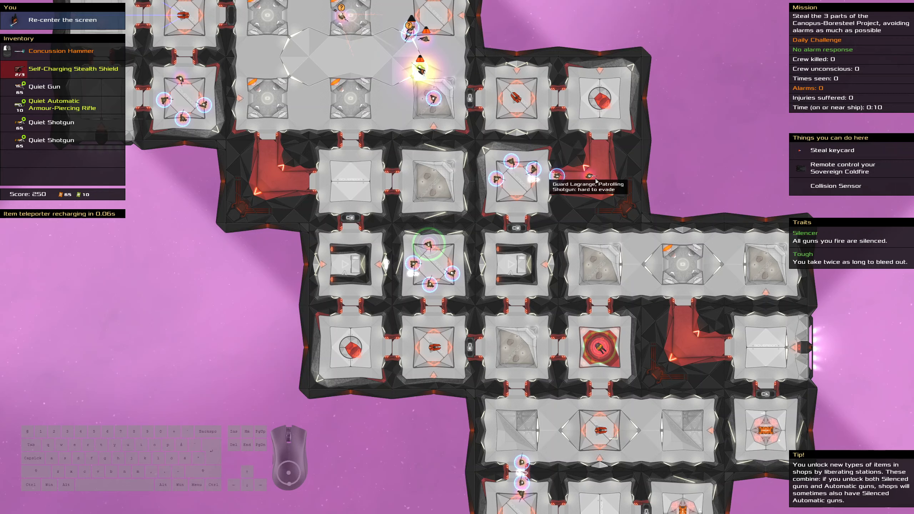
pyautogui.moveTo(594, 189)
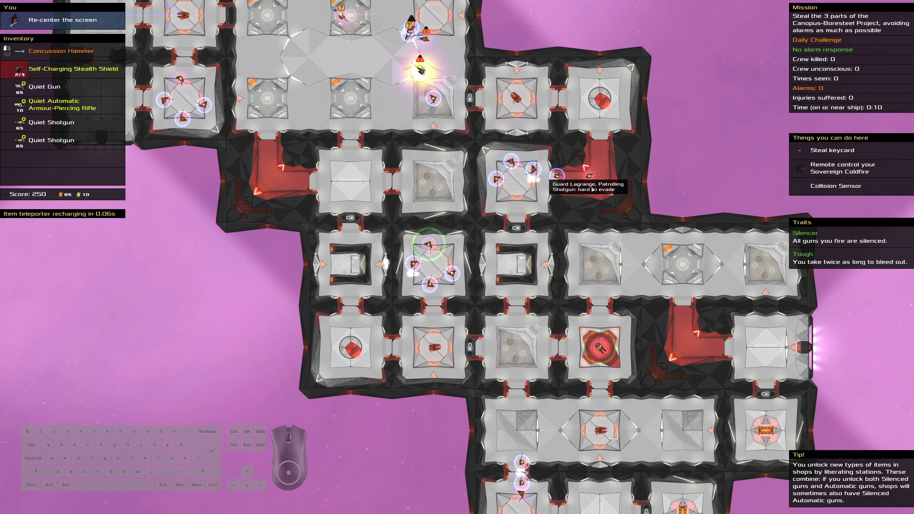
pyautogui.moveTo(585, 195)
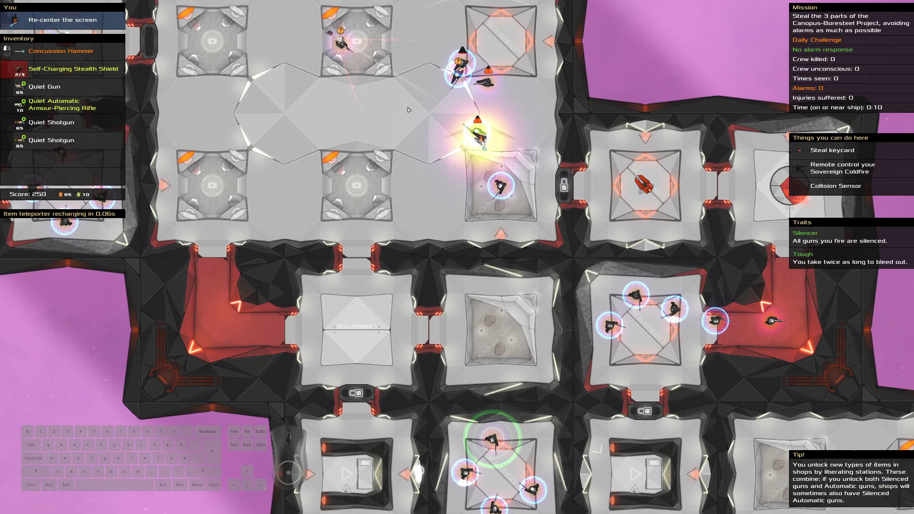
pyautogui.moveTo(386, 143)
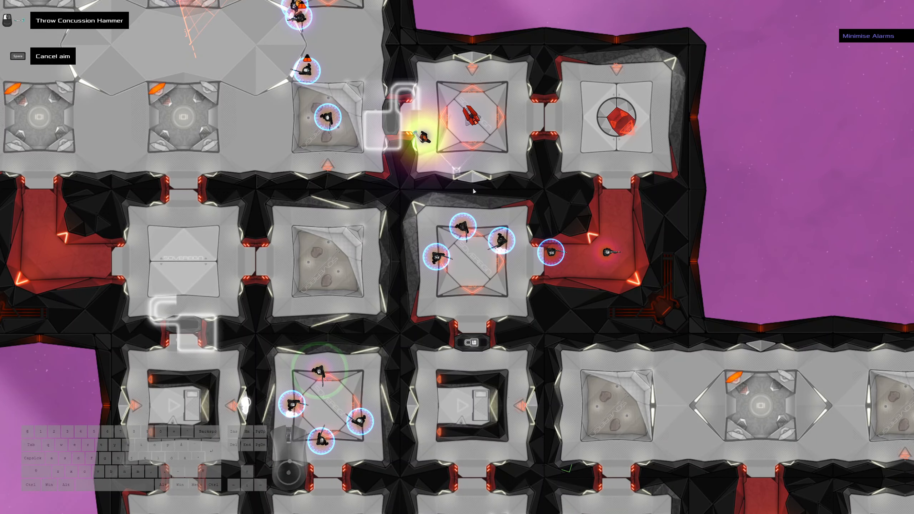
pyautogui.moveTo(514, 300)
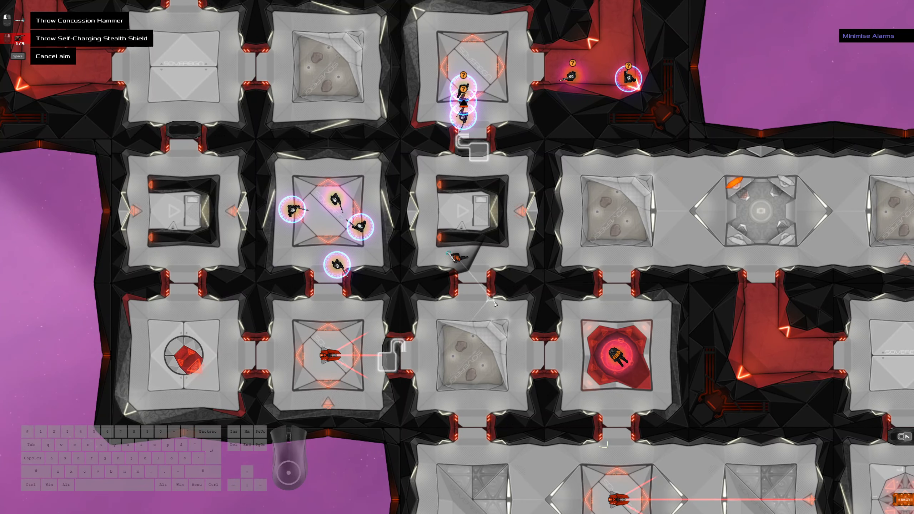
pyautogui.moveTo(499, 309)
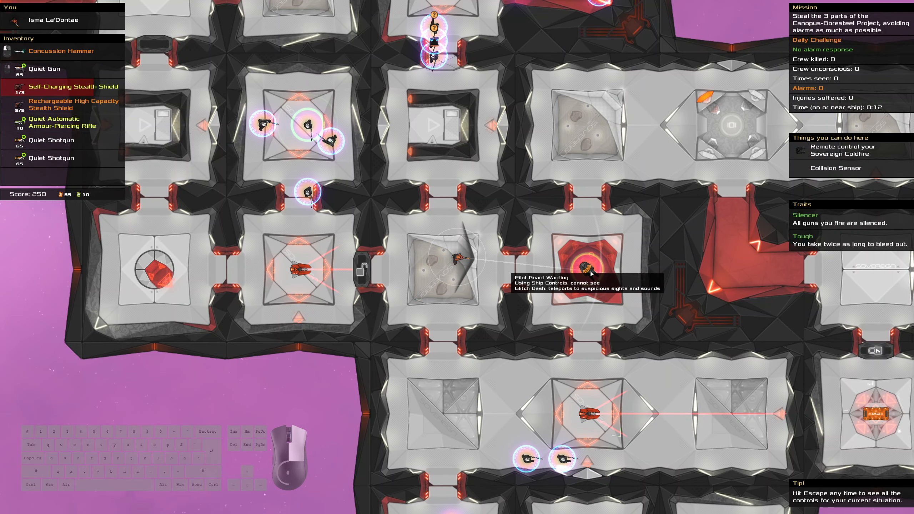
pyautogui.moveTo(611, 274)
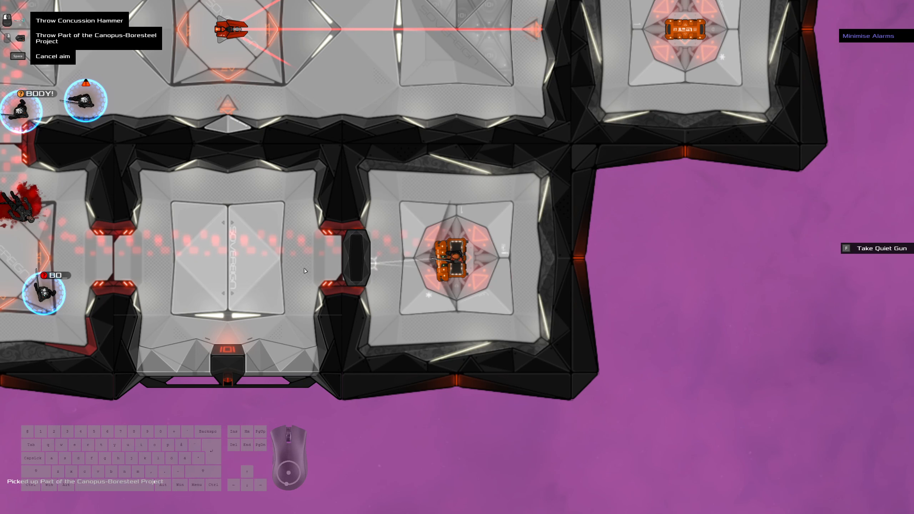
pyautogui.moveTo(308, 291)
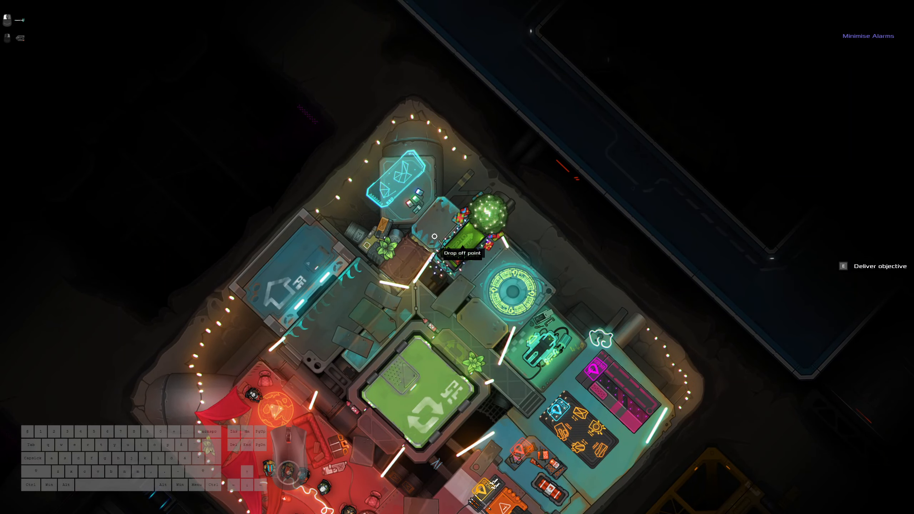
# Deliver the stolen project parts for a final score of 598 and continue past the results
pyautogui.press('e')
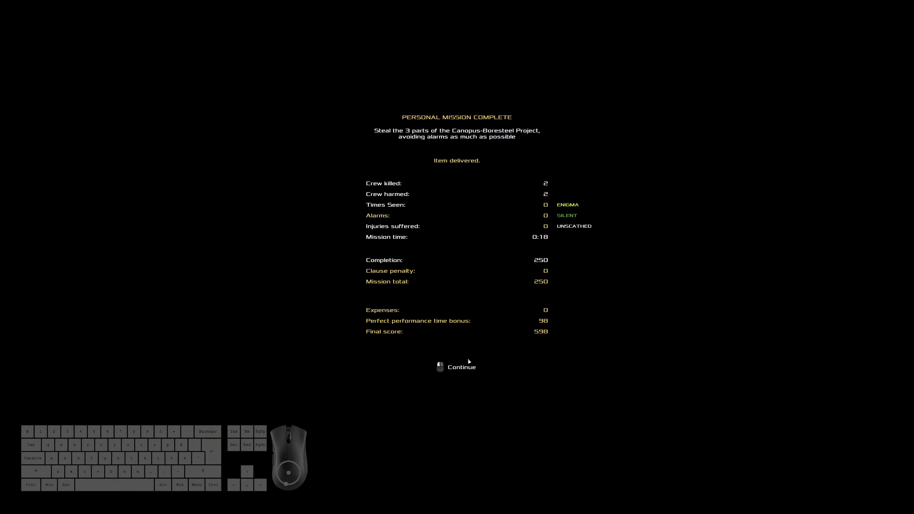
pyautogui.moveTo(465, 374)
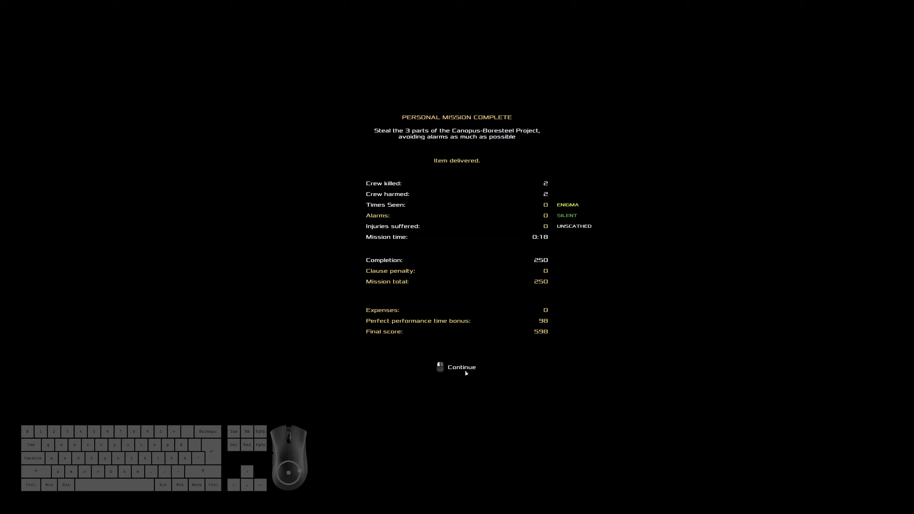
pyautogui.click(456, 367)
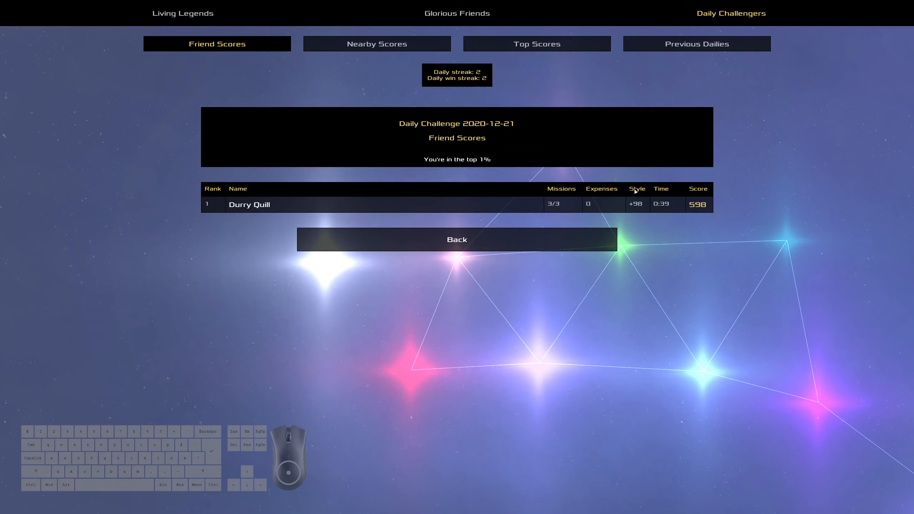
# Show today's daily challenge top scores with the player ranked first at 598
pyautogui.click(696, 43)
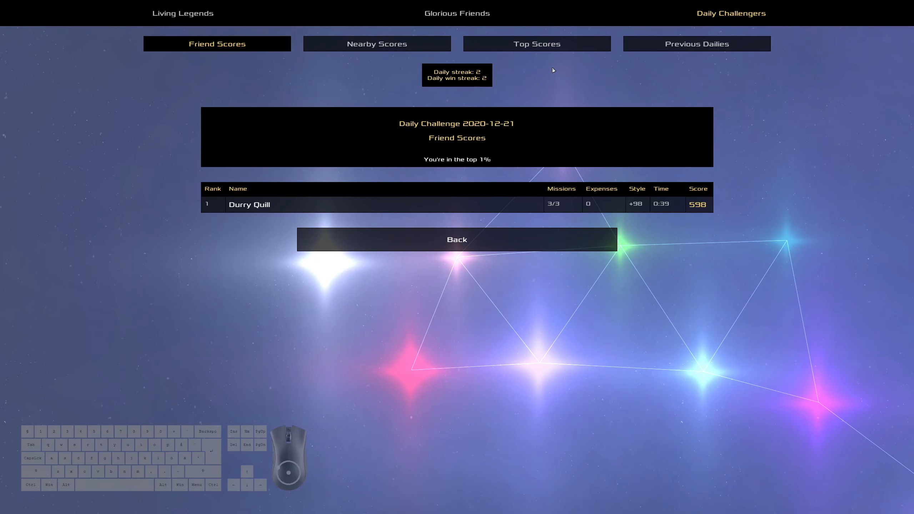
pyautogui.click(535, 44)
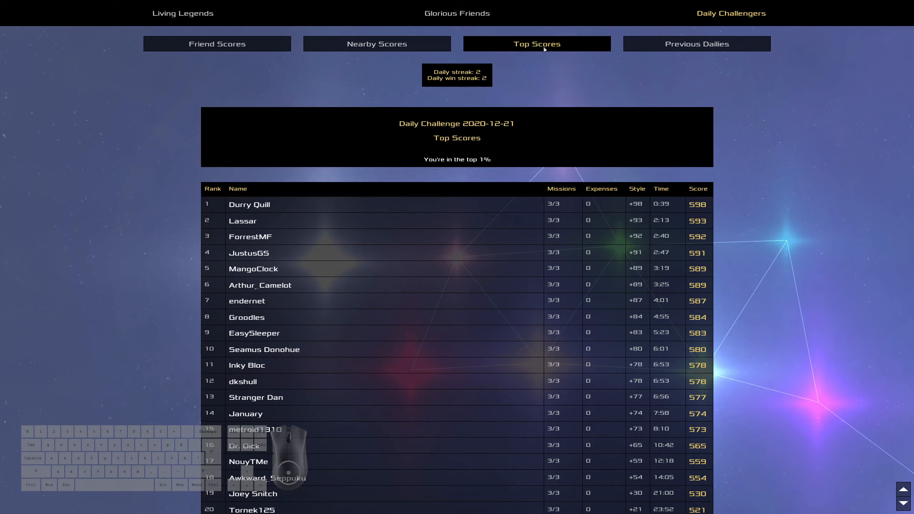
pyautogui.moveTo(544, 55)
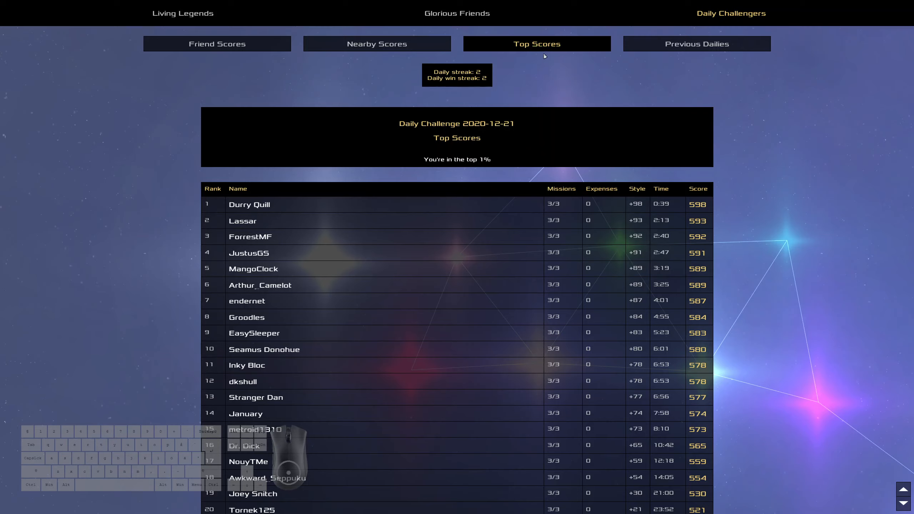
pyautogui.moveTo(608, 15)
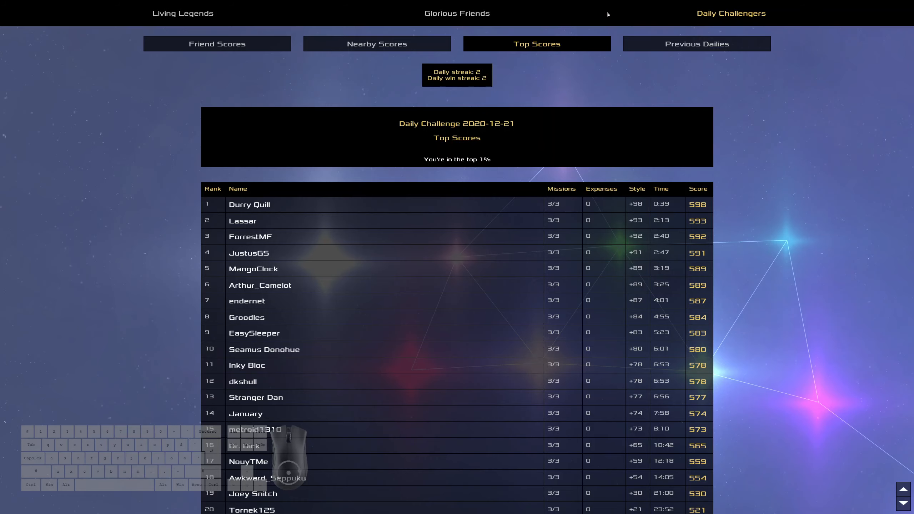
# Show the 20 Dec 2020 daily challenge leaderboard, player ranked first at 485
pyautogui.click(695, 43)
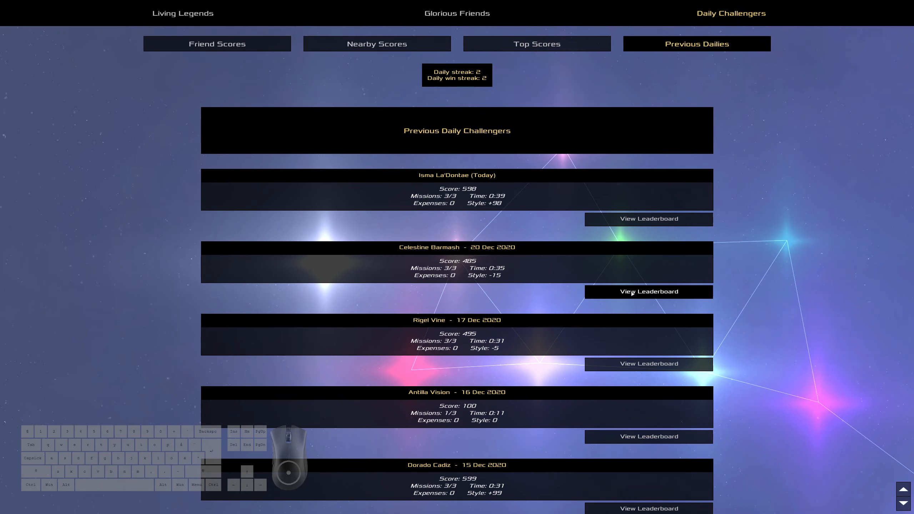
pyautogui.click(647, 291)
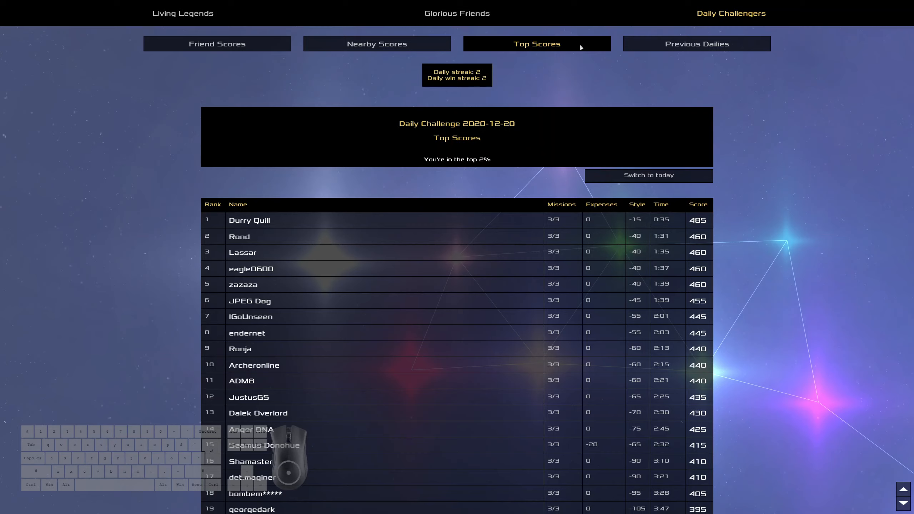
pyautogui.moveTo(257, 294)
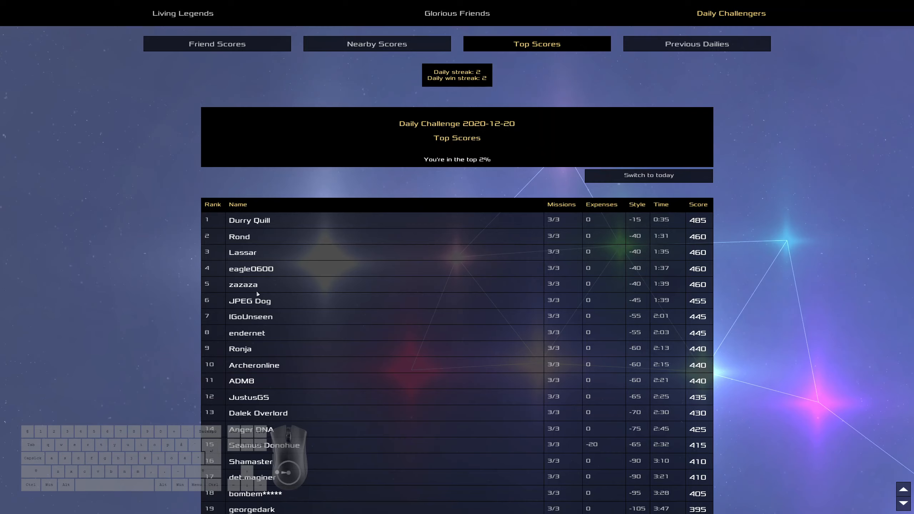
pyautogui.moveTo(319, 280)
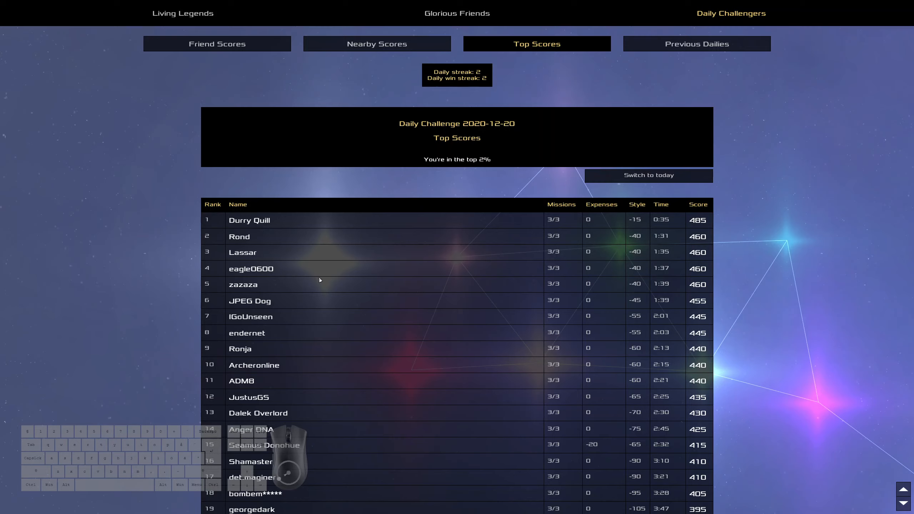
pyautogui.moveTo(320, 257)
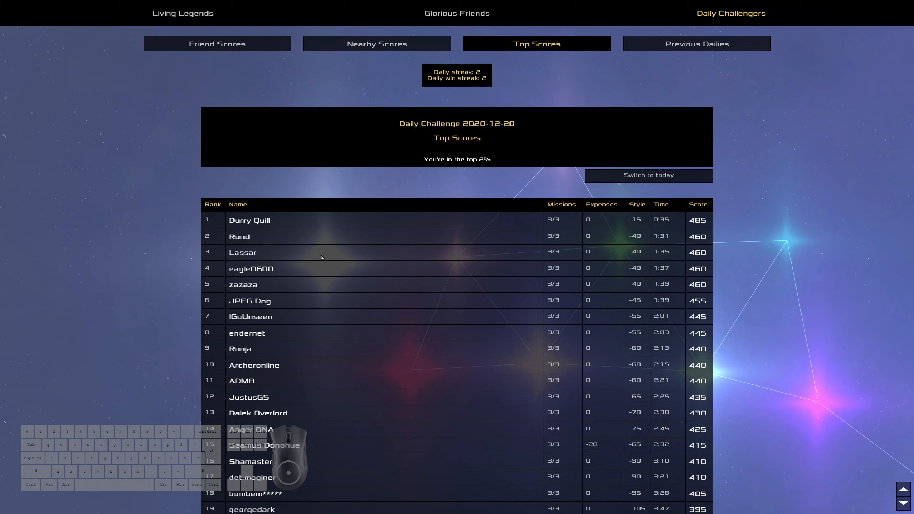
pyautogui.moveTo(631, 291)
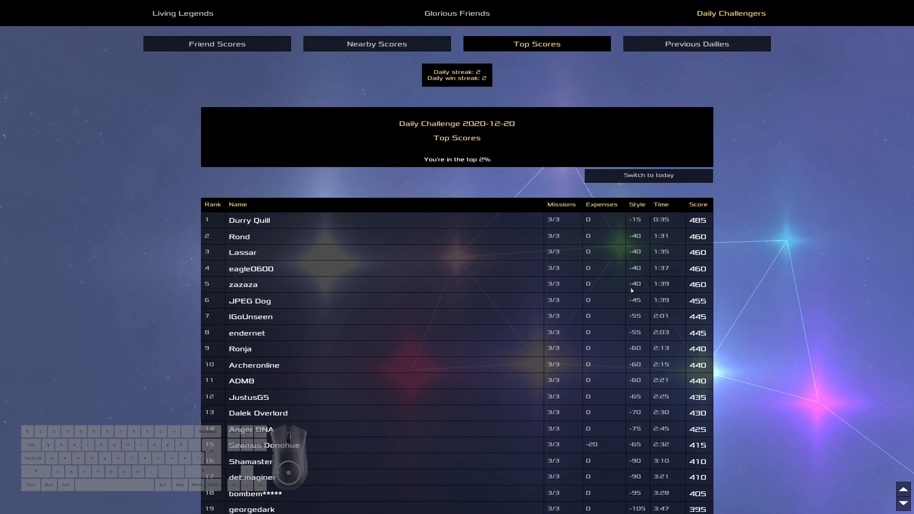
pyautogui.moveTo(623, 261)
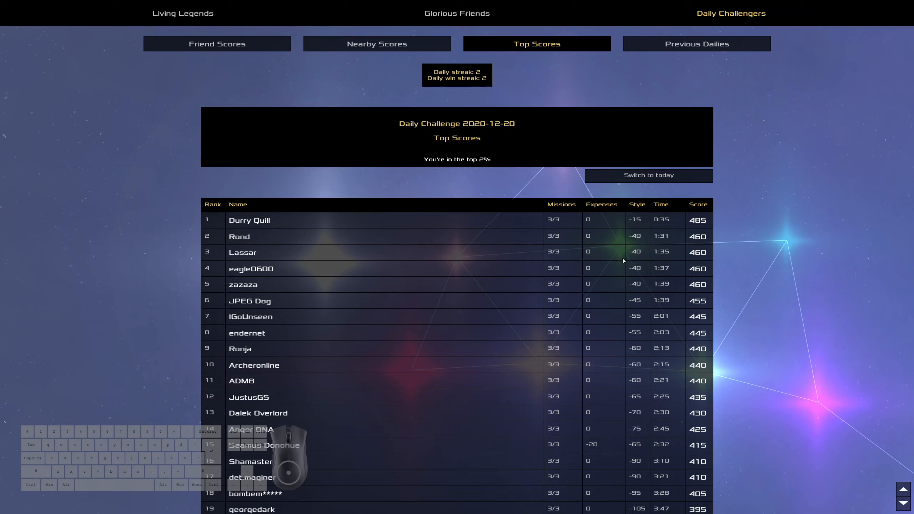
pyautogui.moveTo(656, 297)
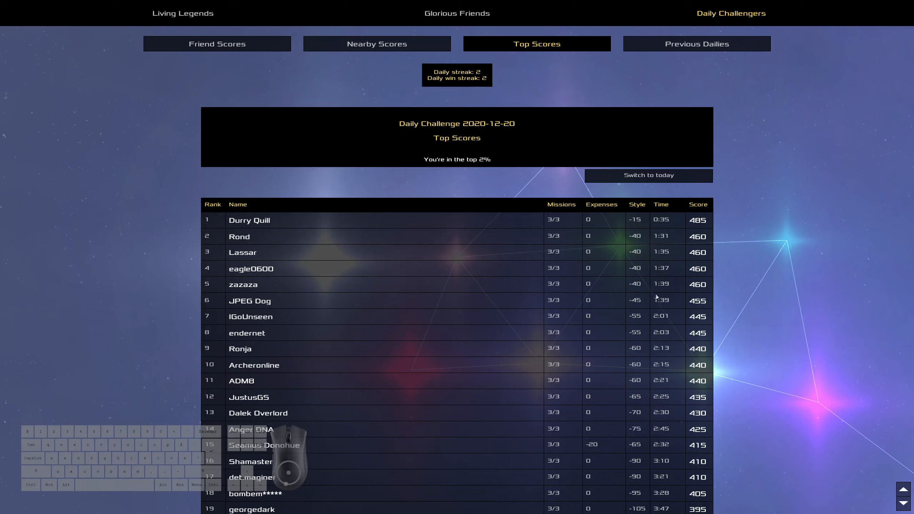
pyautogui.moveTo(683, 249)
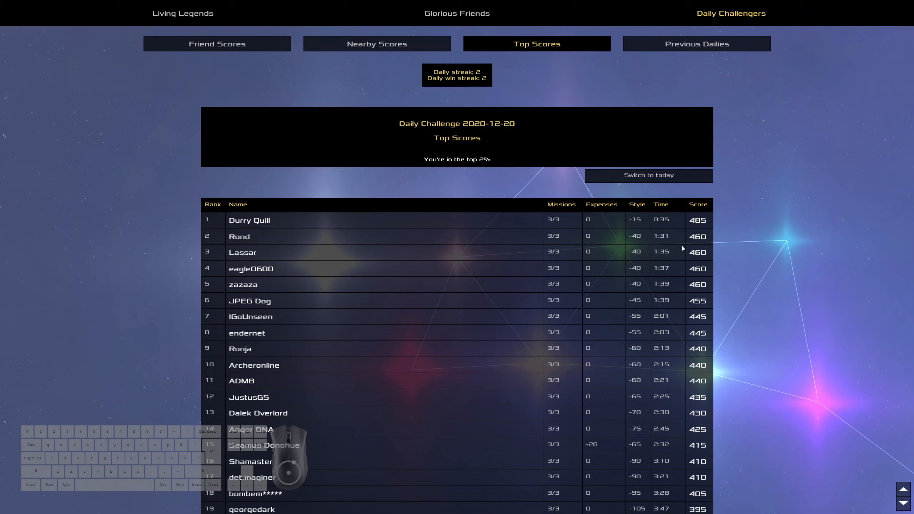
pyautogui.moveTo(757, 250)
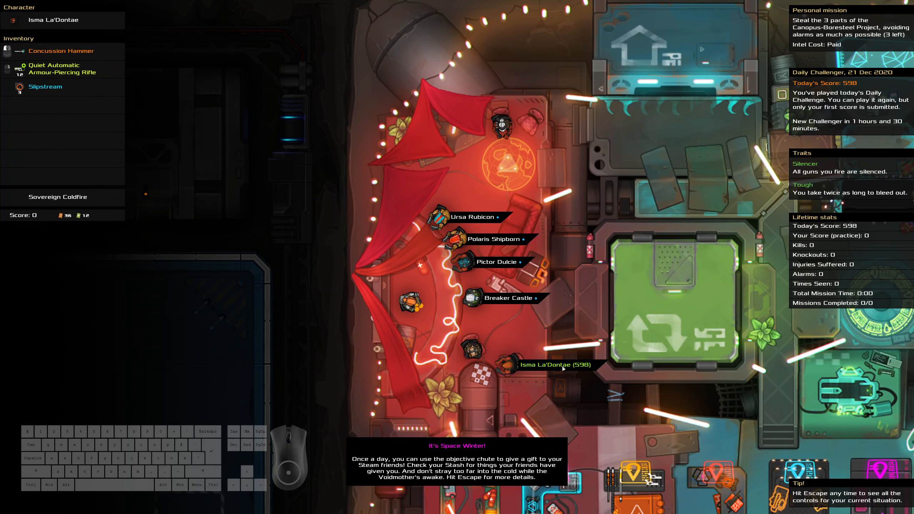
pyautogui.moveTo(484, 384)
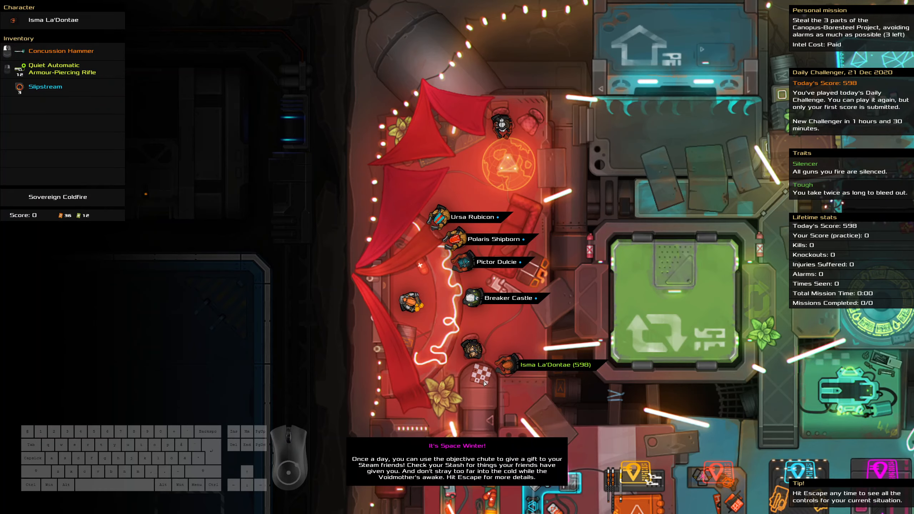